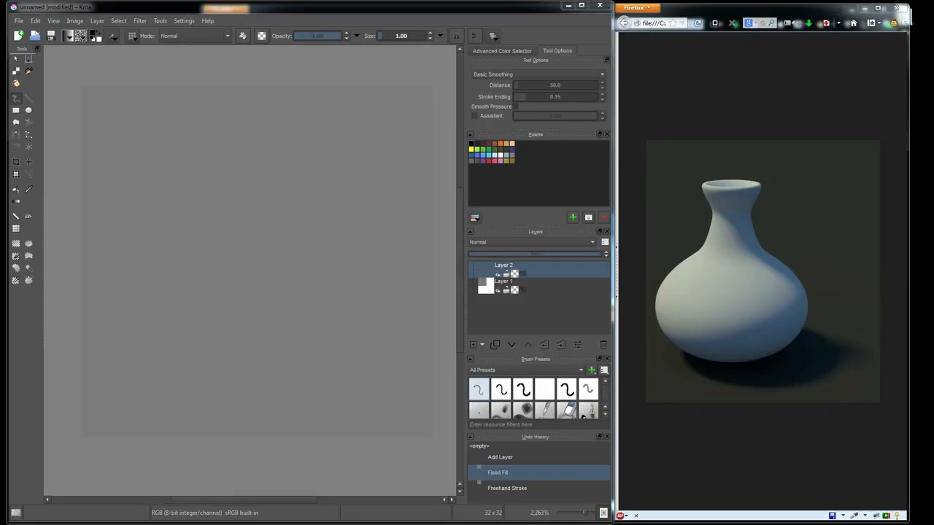
mouse_move(866, 266)
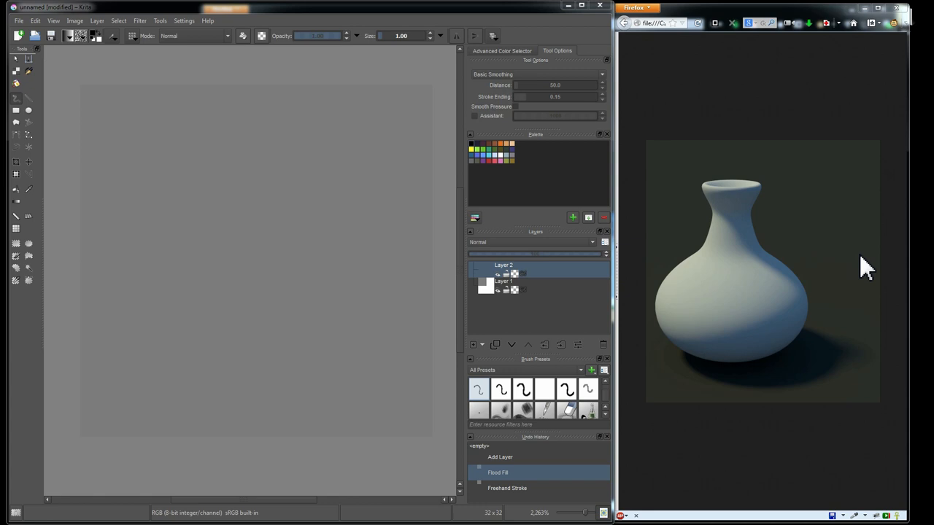
mouse_move(776, 259)
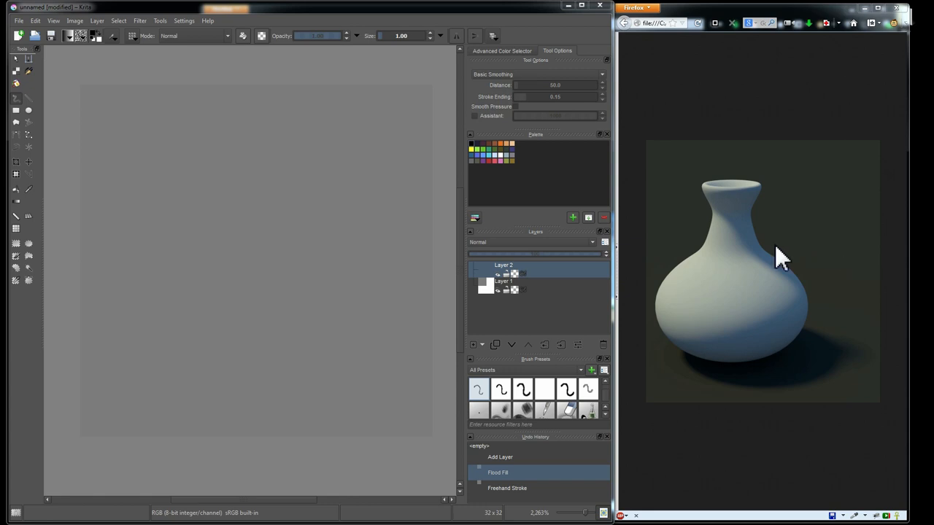
mouse_move(291, 151)
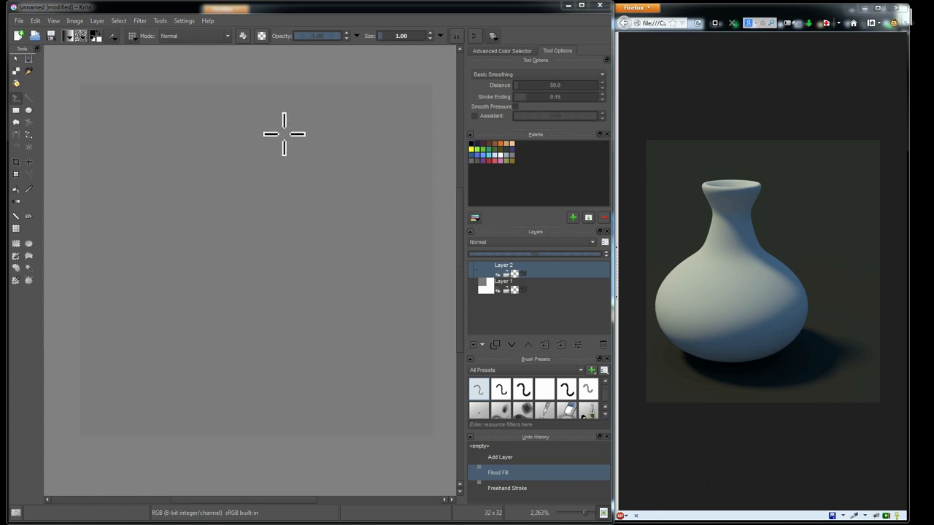
mouse_move(301, 138)
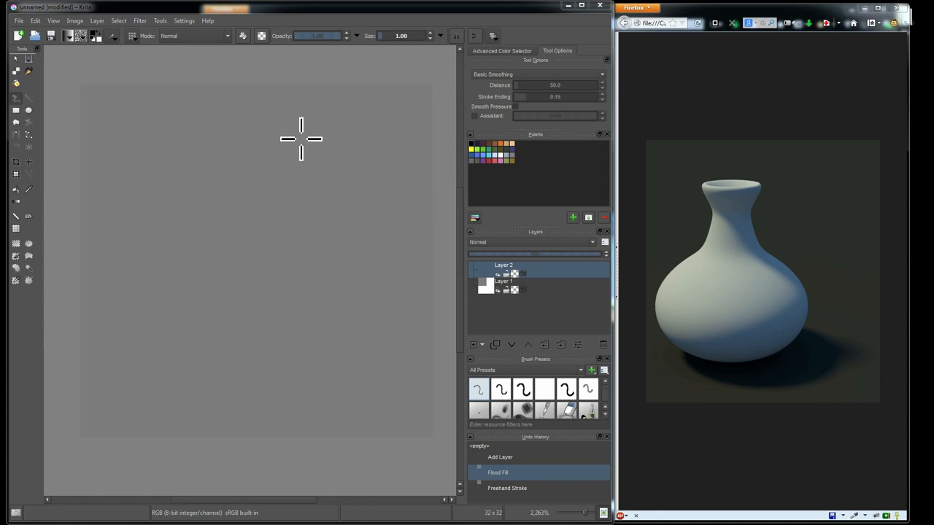
mouse_move(306, 137)
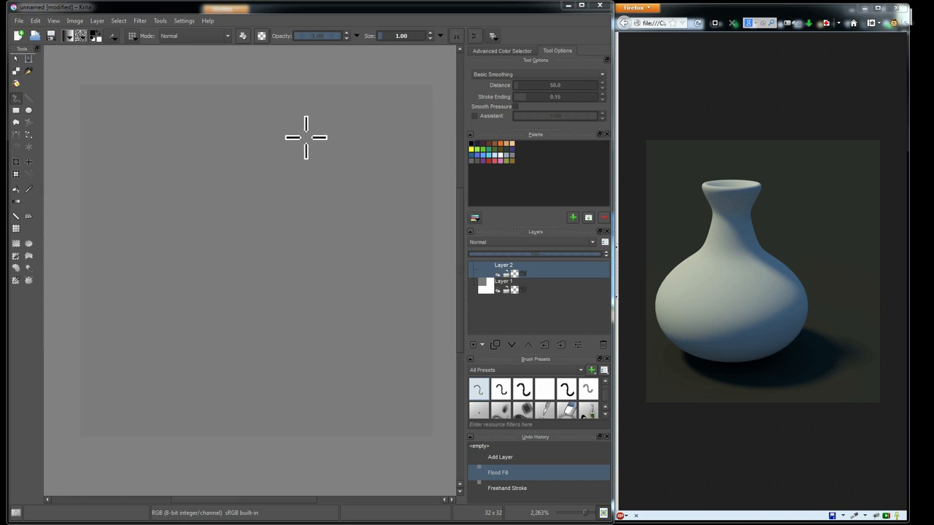
mouse_move(302, 154)
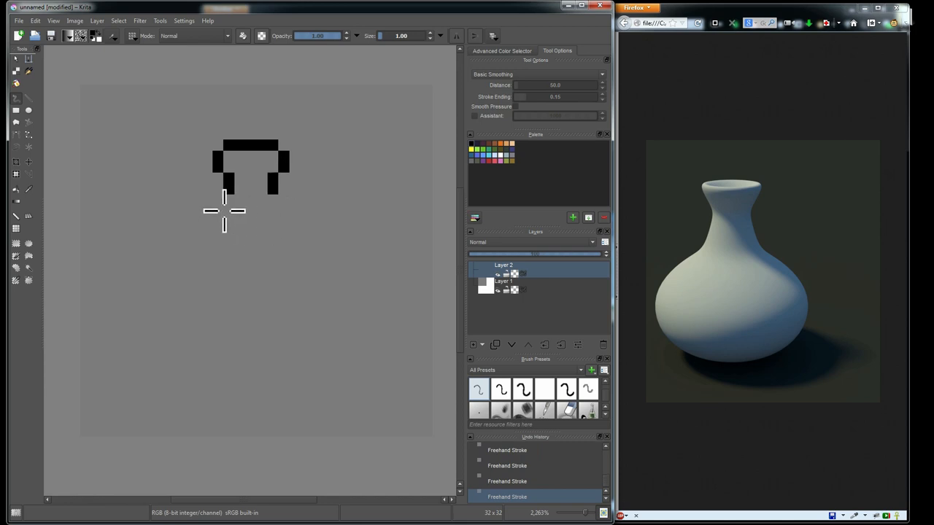
mouse_move(215, 217)
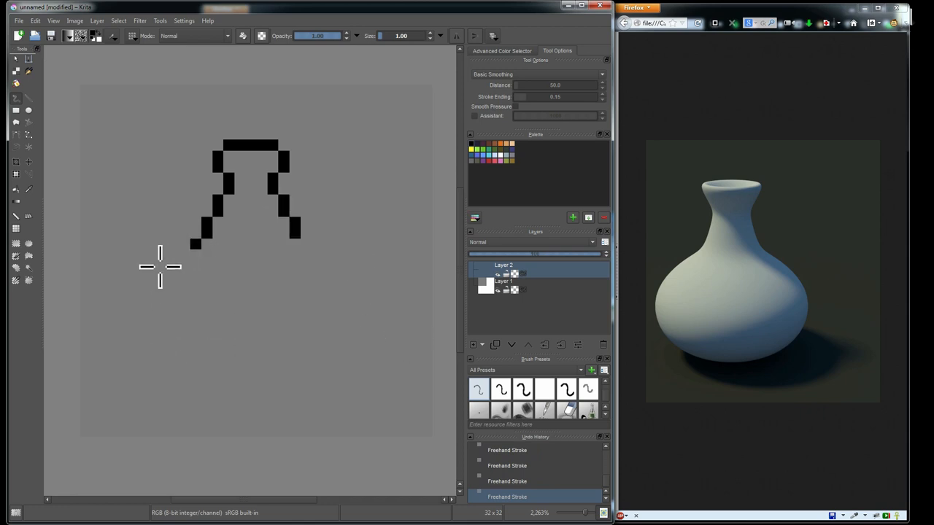
mouse_move(180, 252)
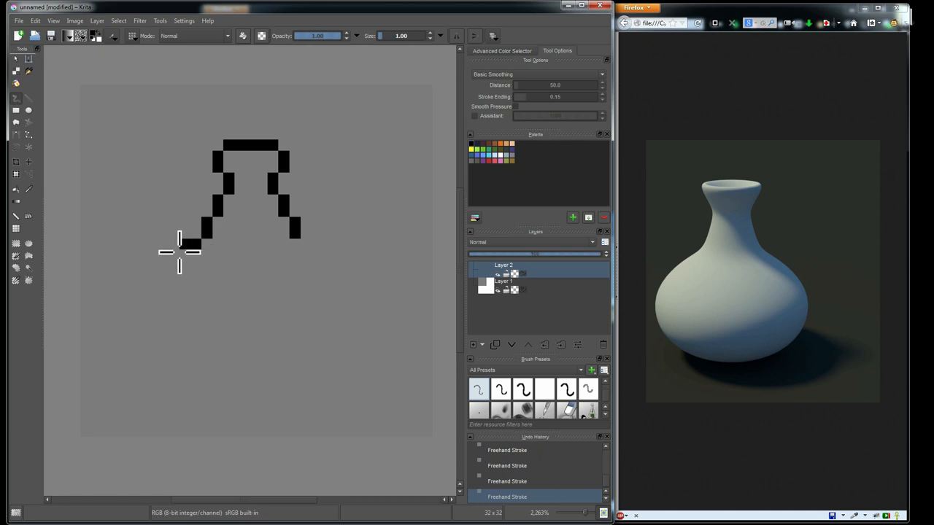
- Draw the vase's left body curve and flat base, then select the left half outline
left_click_drag(205, 237, 150, 288)
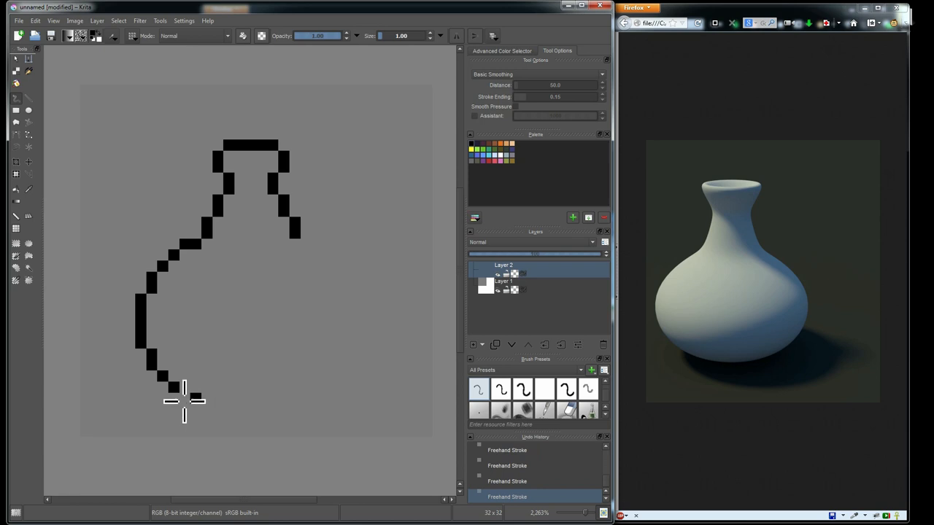
left_click_drag(185, 401, 240, 408)
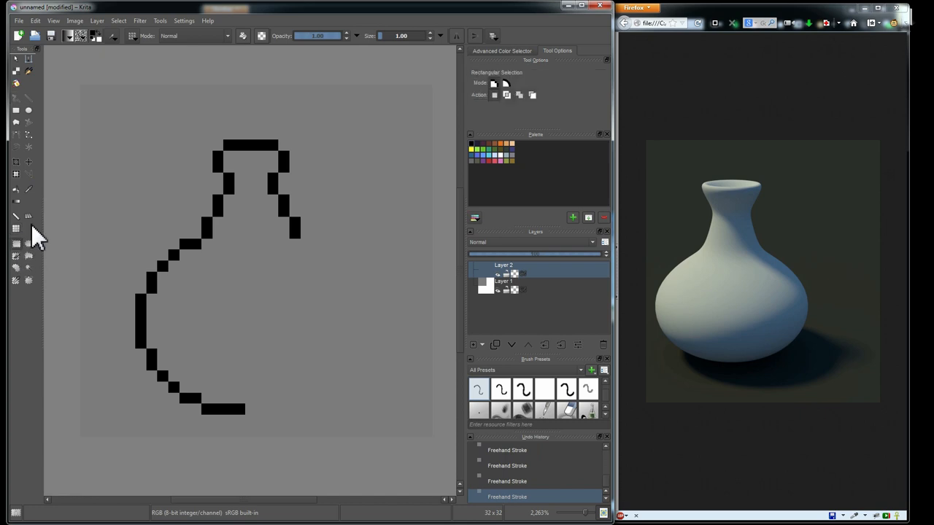
left_click_drag(115, 115, 246, 454)
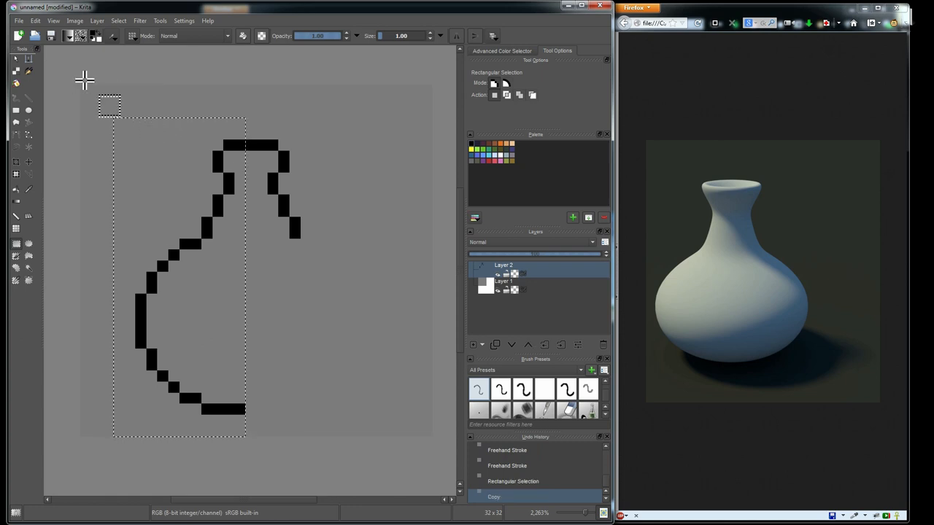
- Paste the copied half as a new layer and mirror it horizontally
left_click(35, 21)
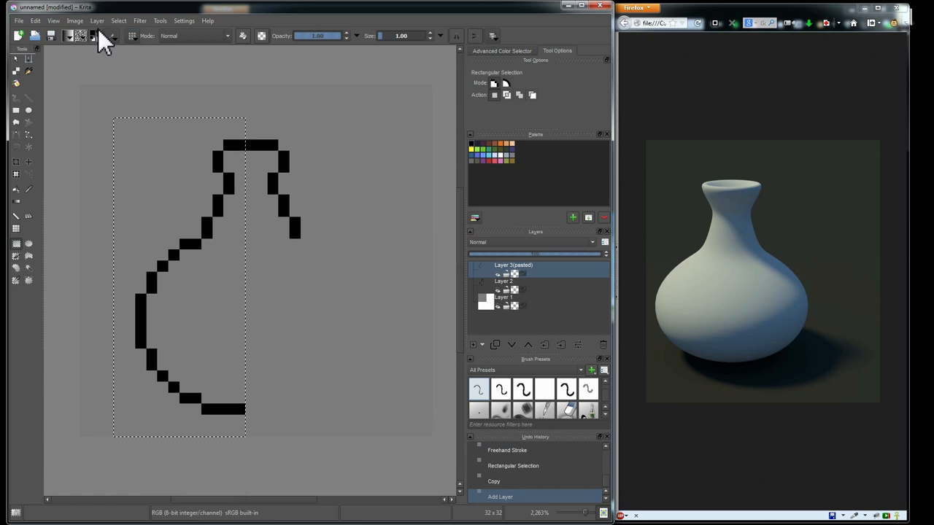
mouse_move(138, 33)
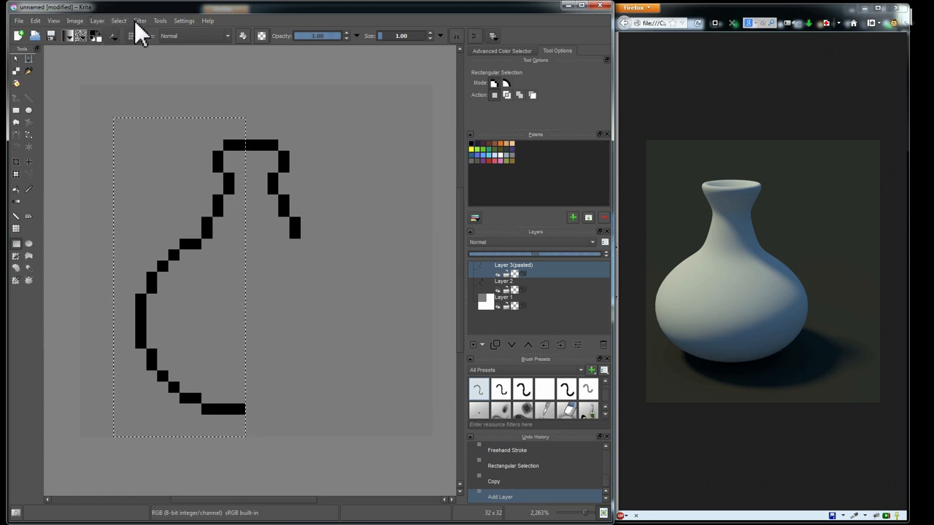
left_click(97, 21)
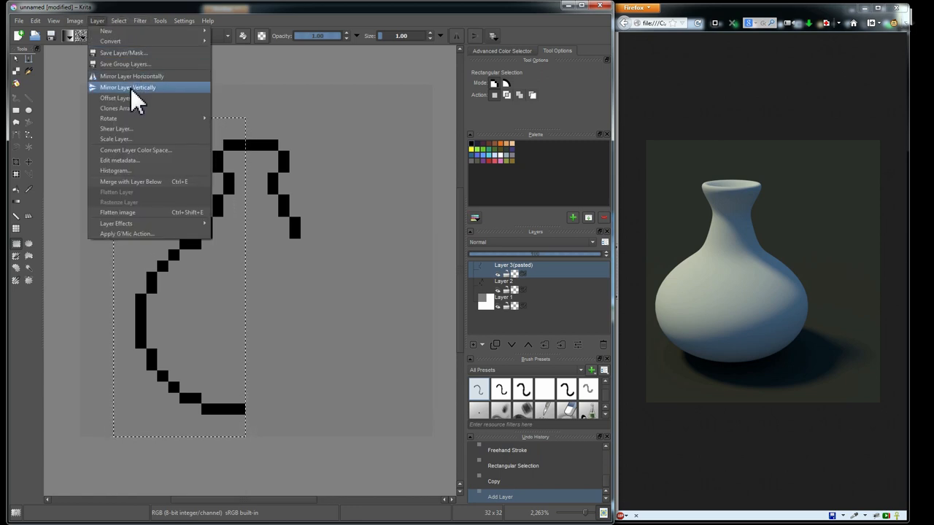
mouse_move(131, 75)
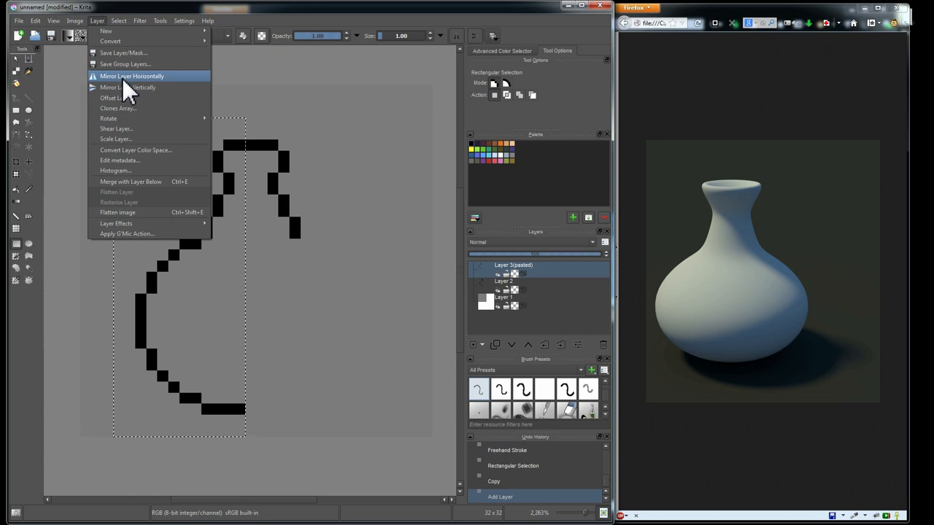
left_click(131, 76)
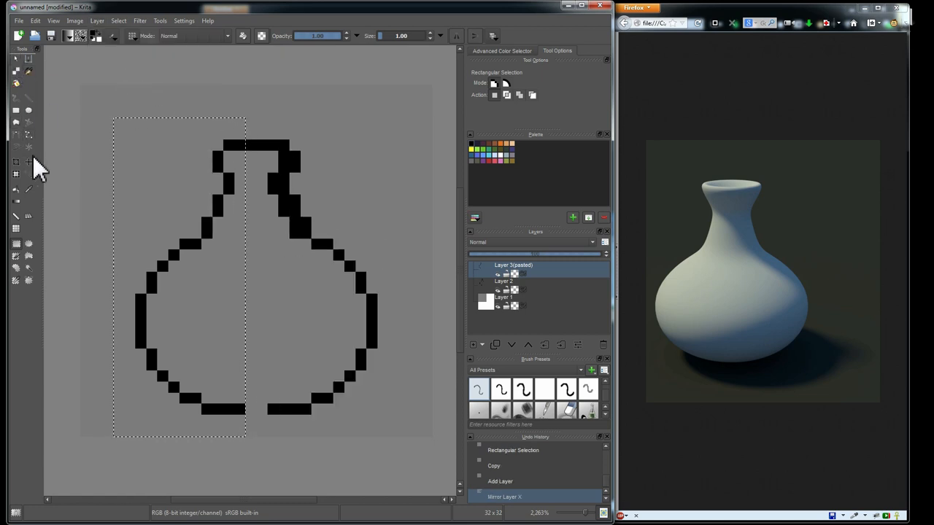
- Move the mirrored half left so it joins the neck
left_click(29, 162)
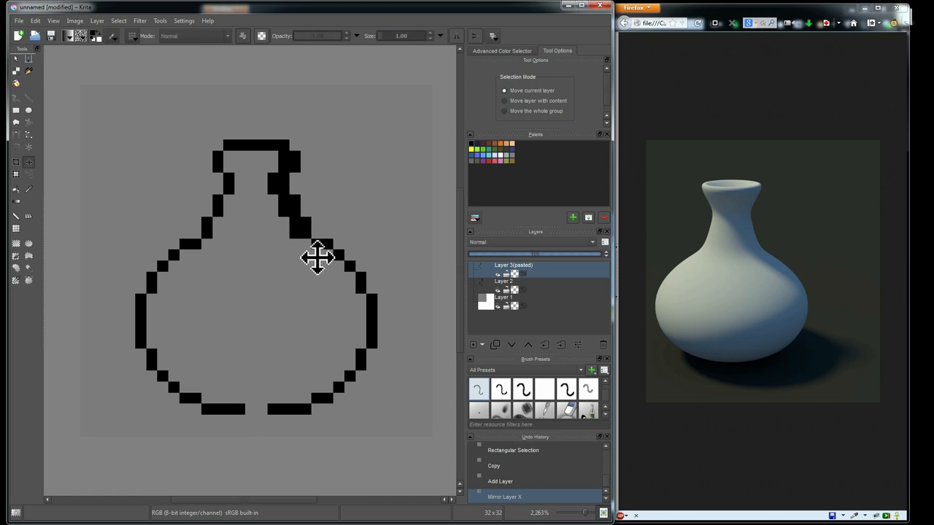
mouse_move(35, 37)
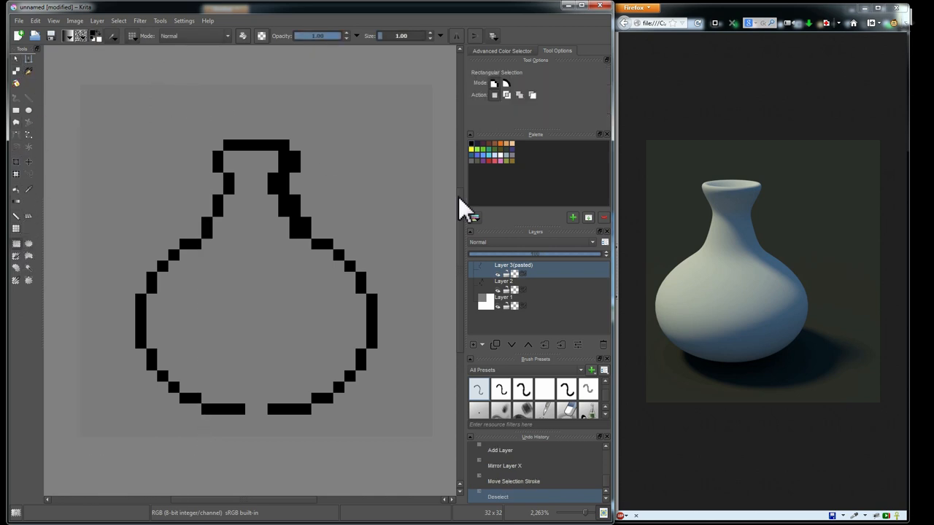
left_click(29, 162)
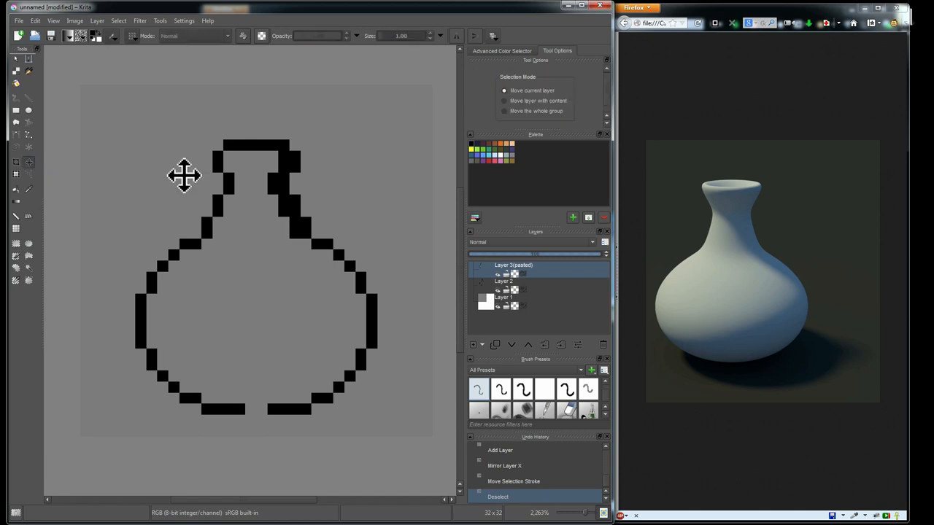
left_click_drag(183, 175, 263, 182)
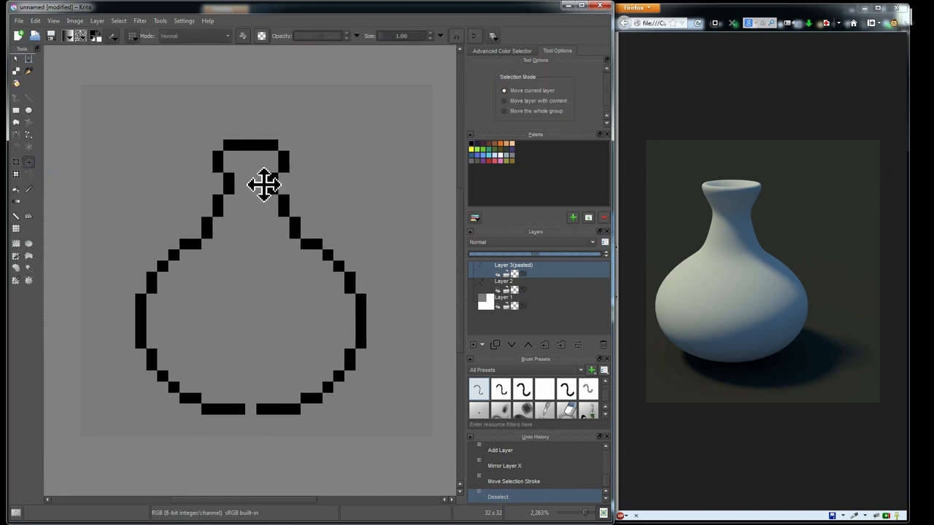
mouse_move(29, 194)
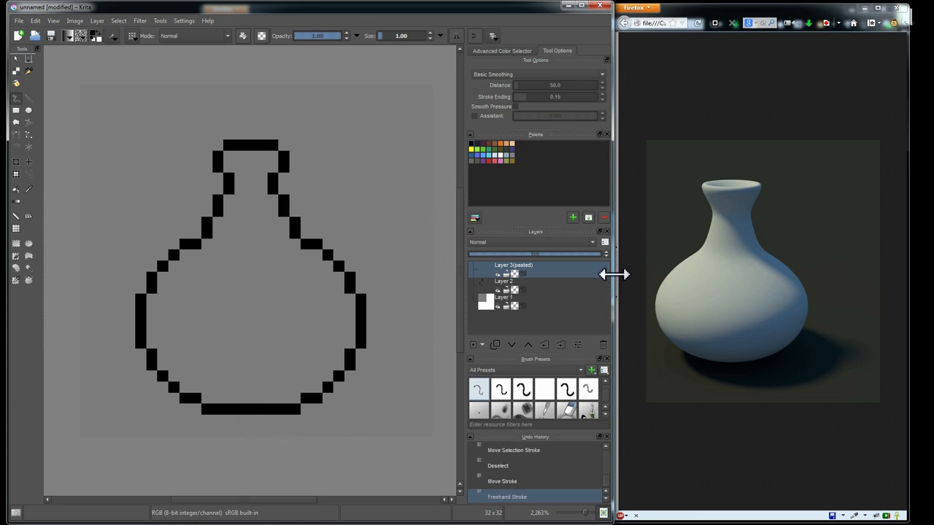
mouse_move(339, 217)
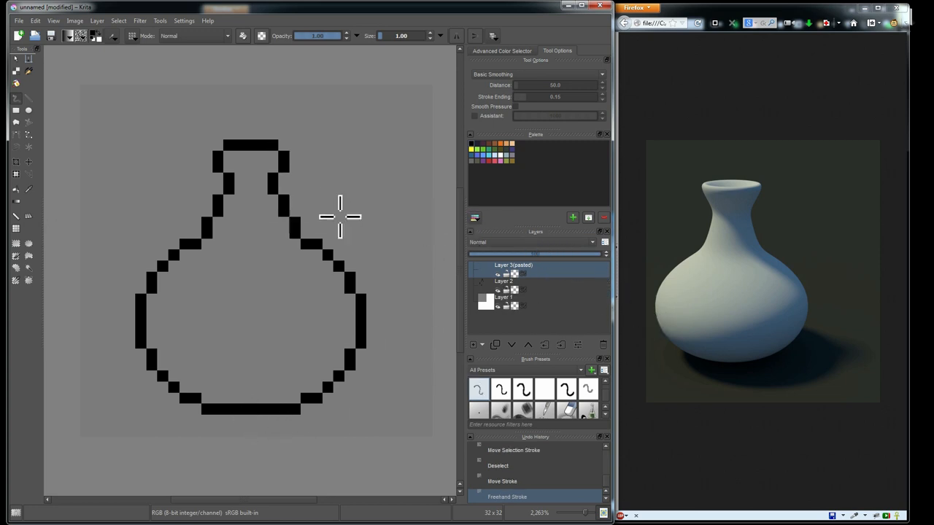
mouse_move(758, 223)
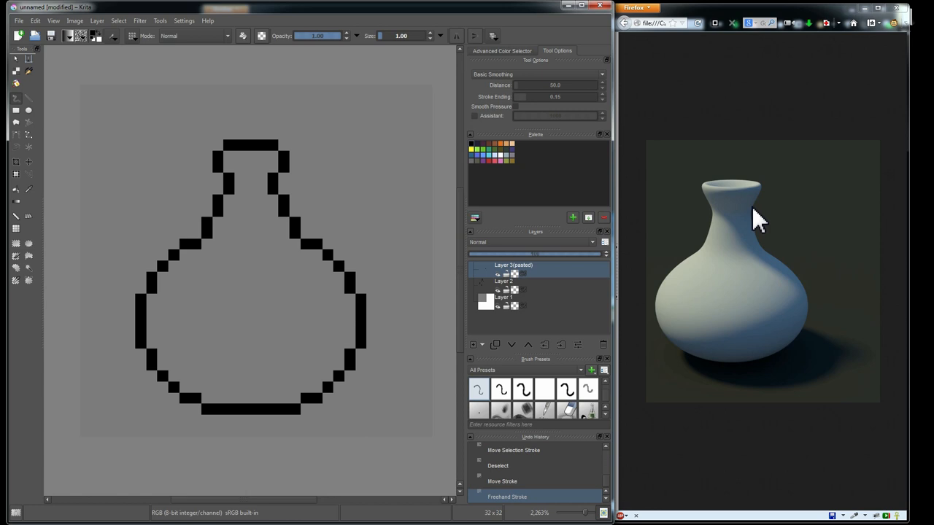
mouse_move(463, 197)
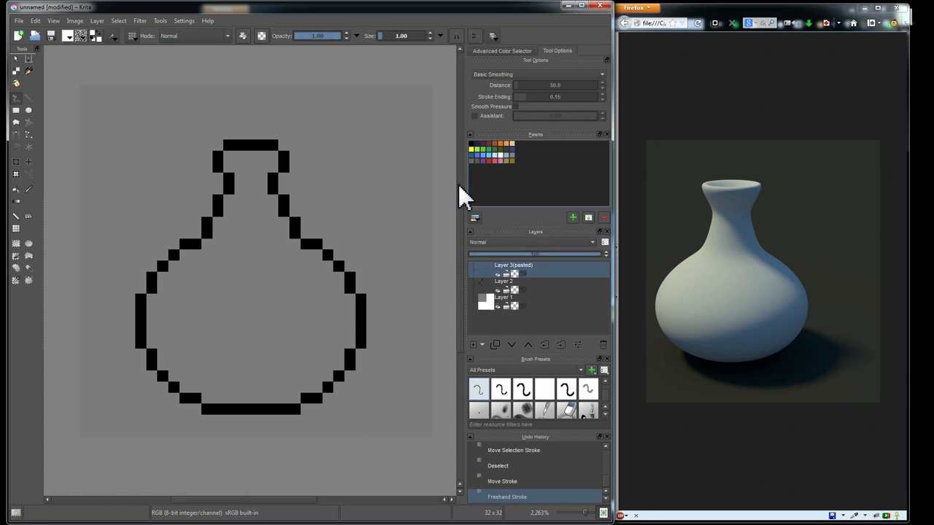
mouse_move(19, 203)
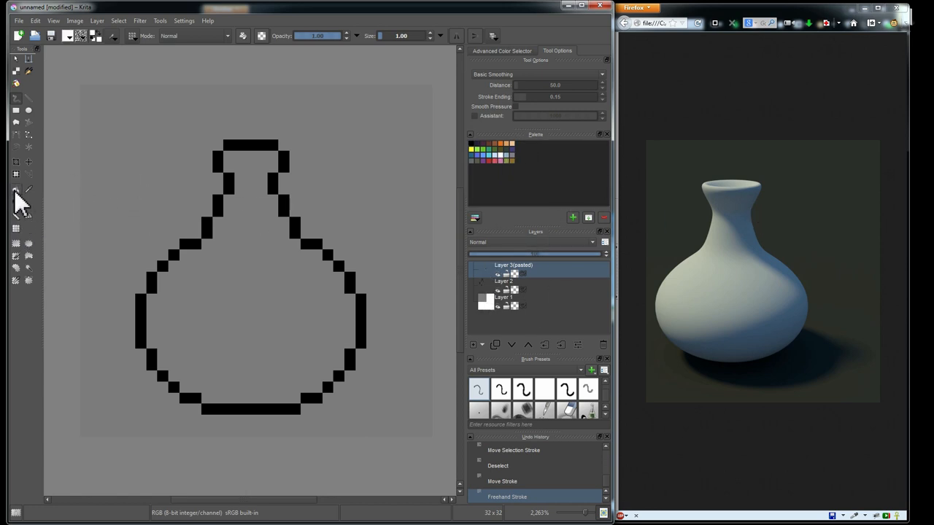
left_click(16, 192)
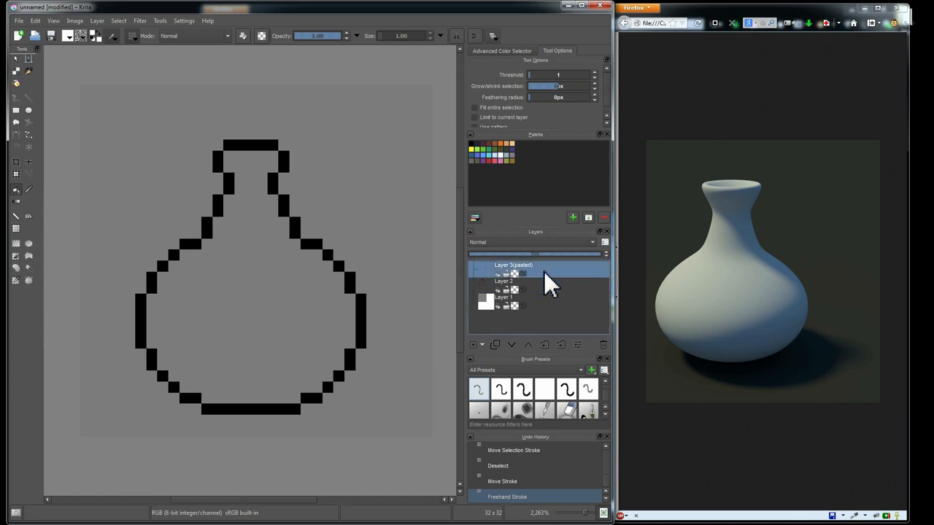
right_click(513, 264)
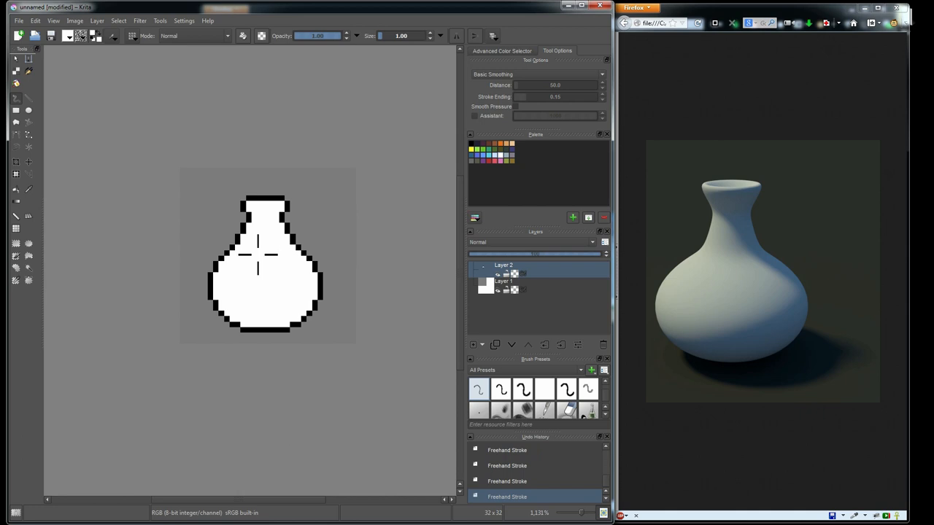
mouse_move(270, 313)
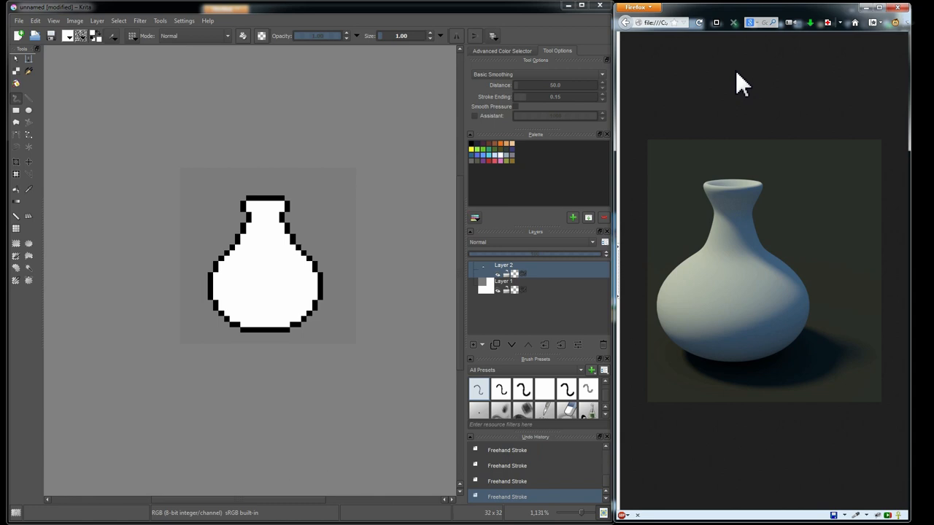
mouse_move(450, 68)
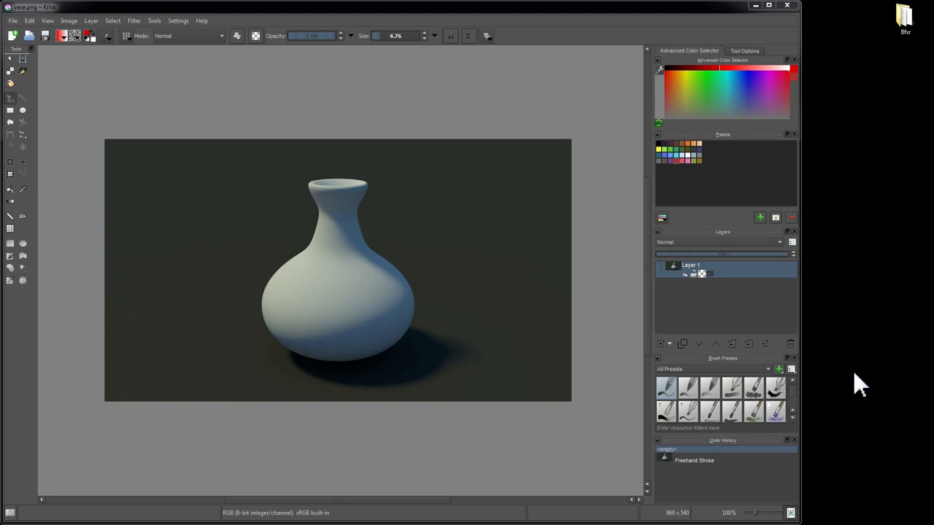
mouse_move(394, 254)
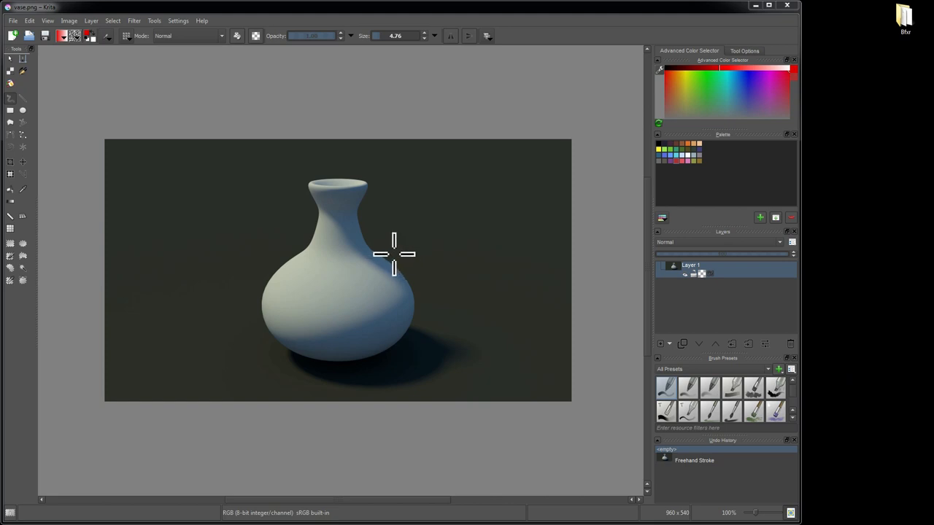
mouse_move(328, 196)
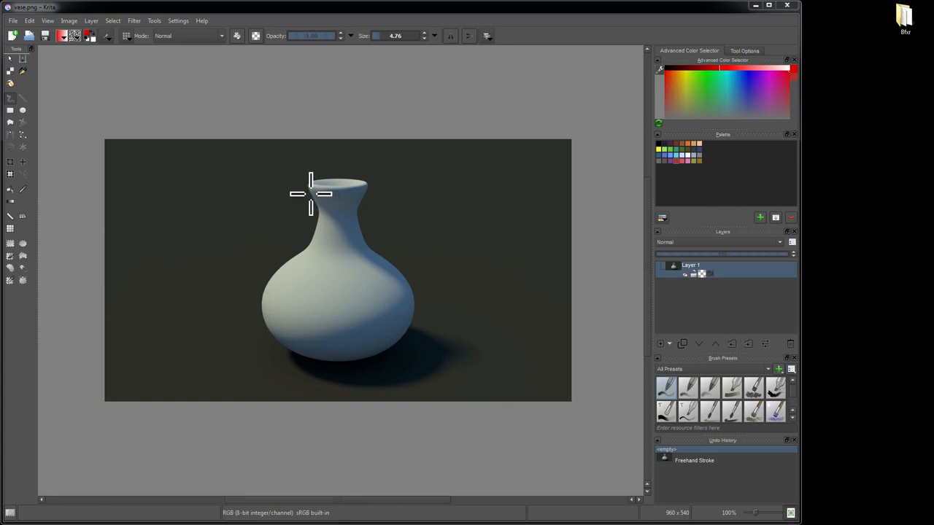
mouse_move(317, 208)
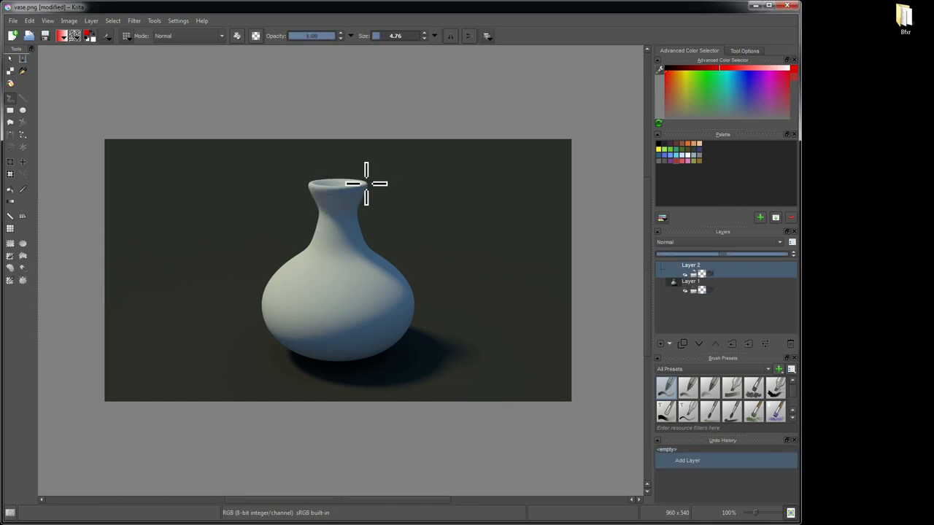
- Trace red lines along the rim, the neck's light-shadow boundary and the shadowed right side
left_click_drag(365, 183, 313, 208)
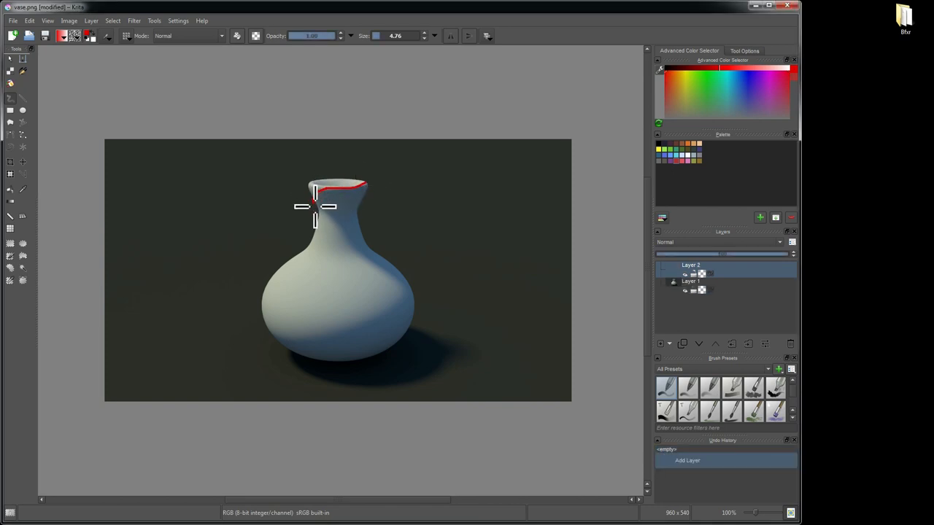
left_click_drag(313, 207, 402, 283)
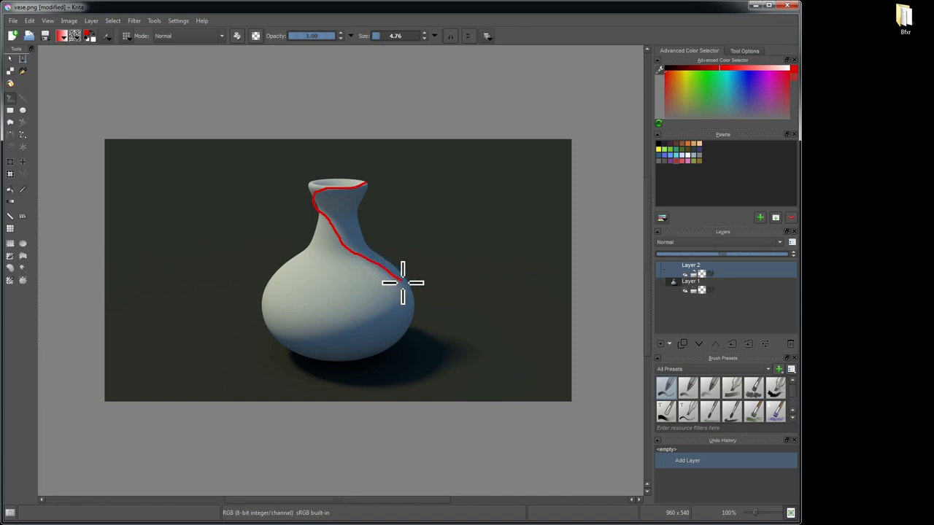
left_click_drag(403, 283, 284, 343)
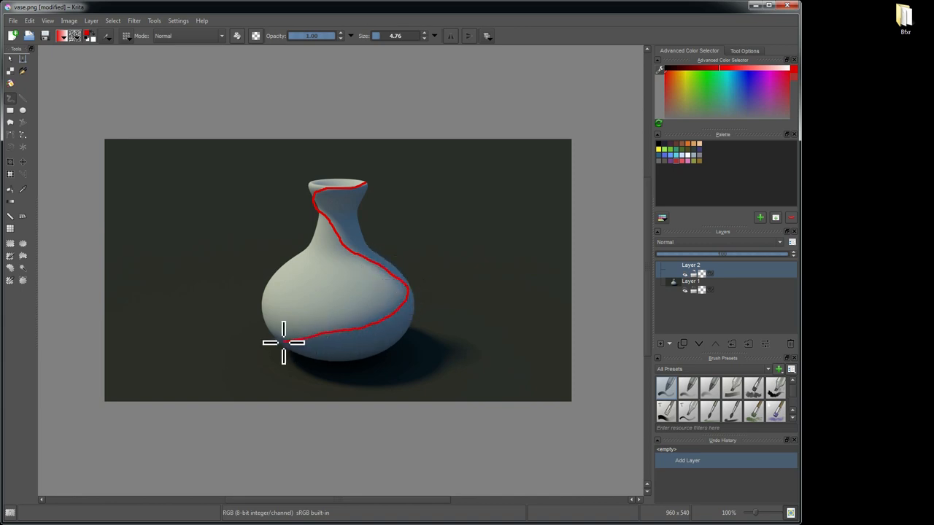
left_click_drag(283, 343, 414, 287)
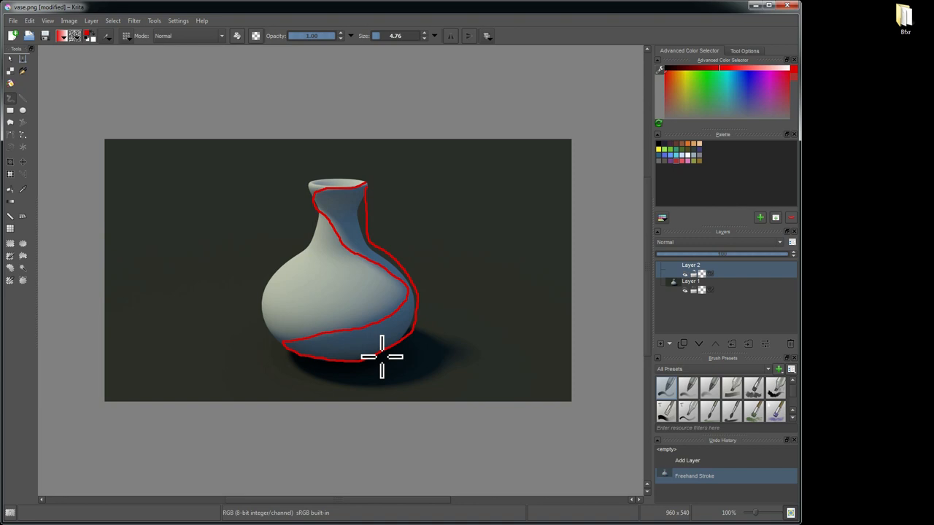
mouse_move(319, 213)
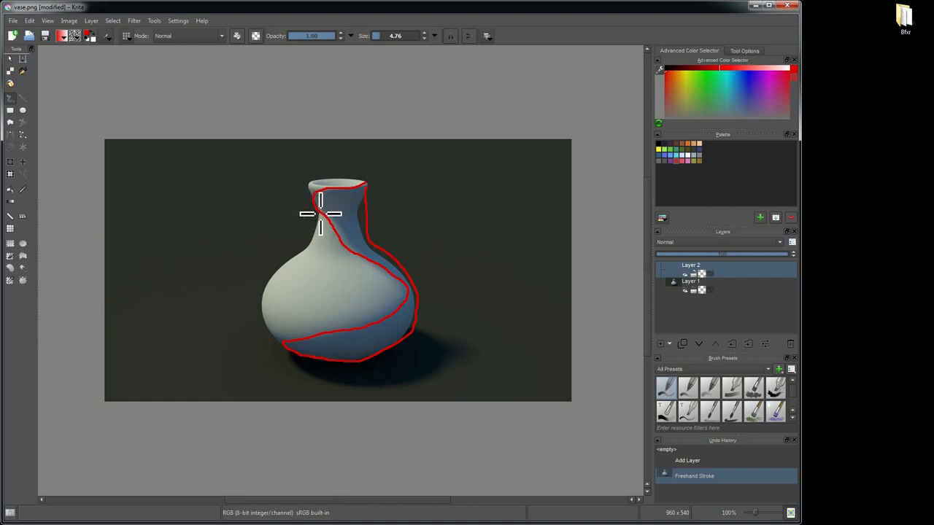
left_click_drag(320, 212, 346, 259)
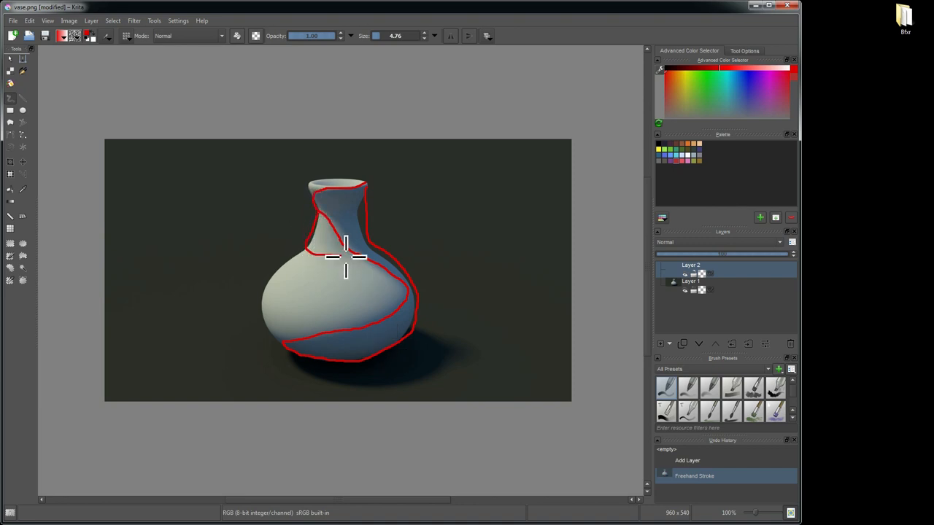
left_click_drag(347, 259, 324, 230)
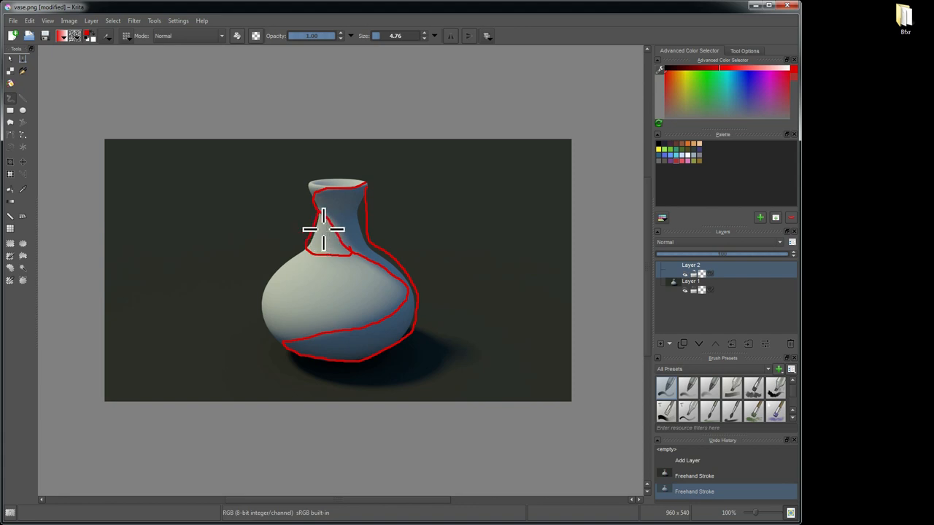
mouse_move(336, 292)
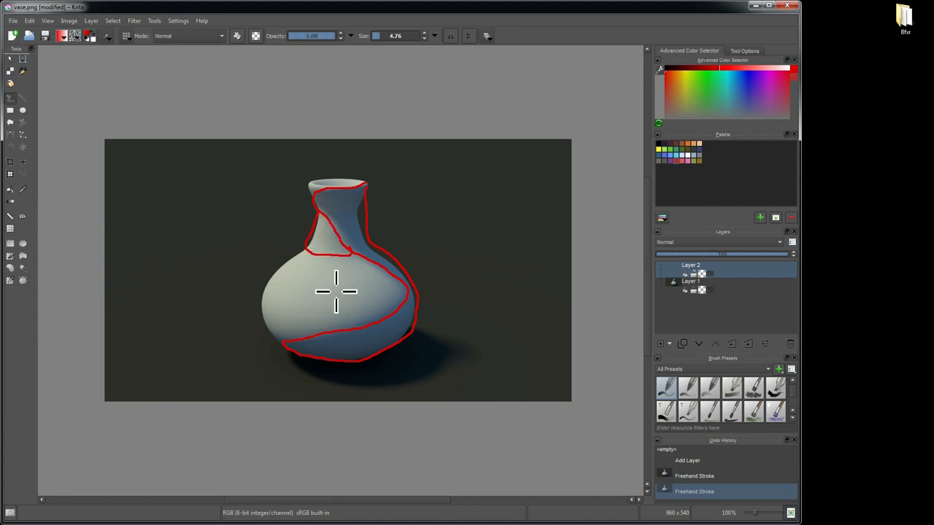
mouse_move(358, 262)
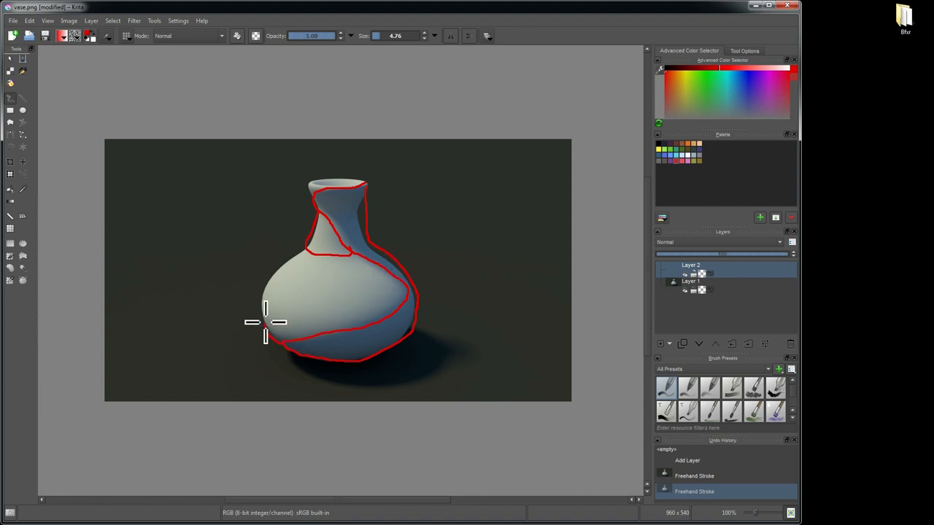
- Trace the left outline, upper-belly highlight, lower midtone boundary and the top opening
left_click_drag(266, 323, 292, 303)
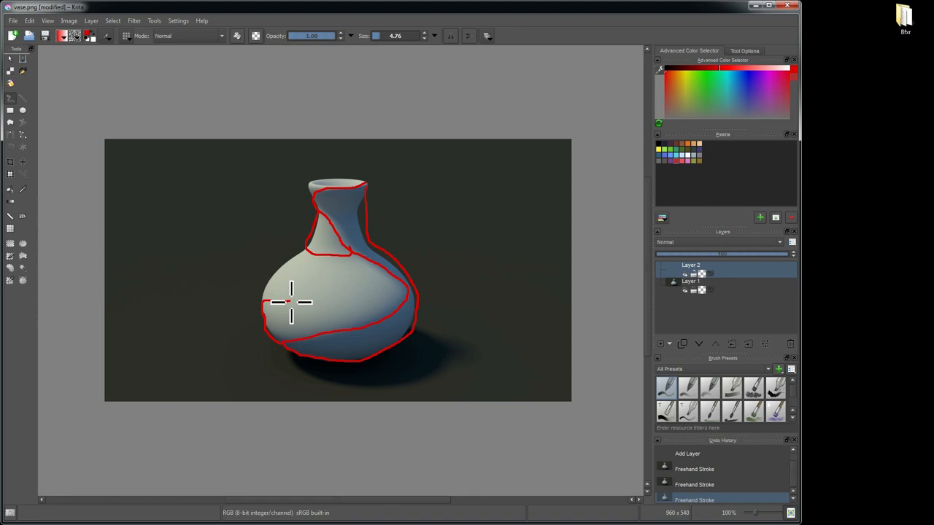
left_click_drag(291, 302, 350, 256)
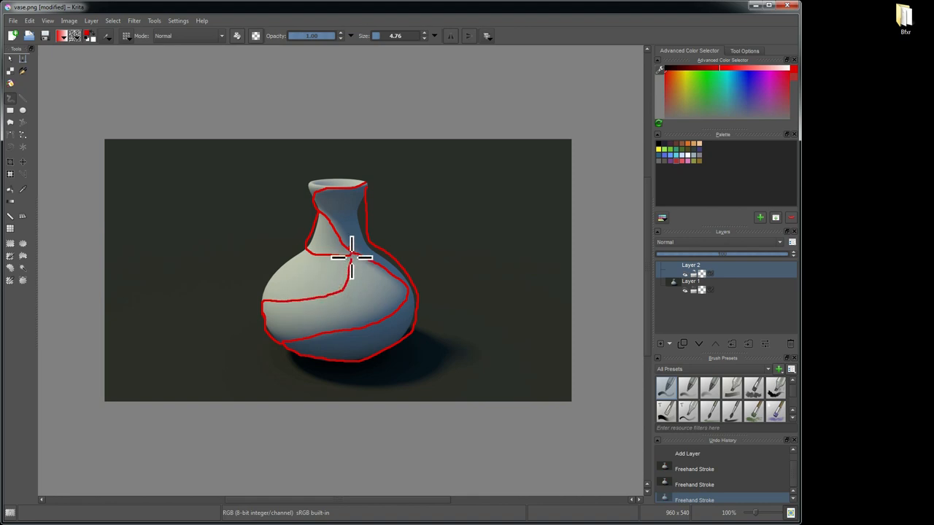
left_click_drag(350, 259, 266, 285)
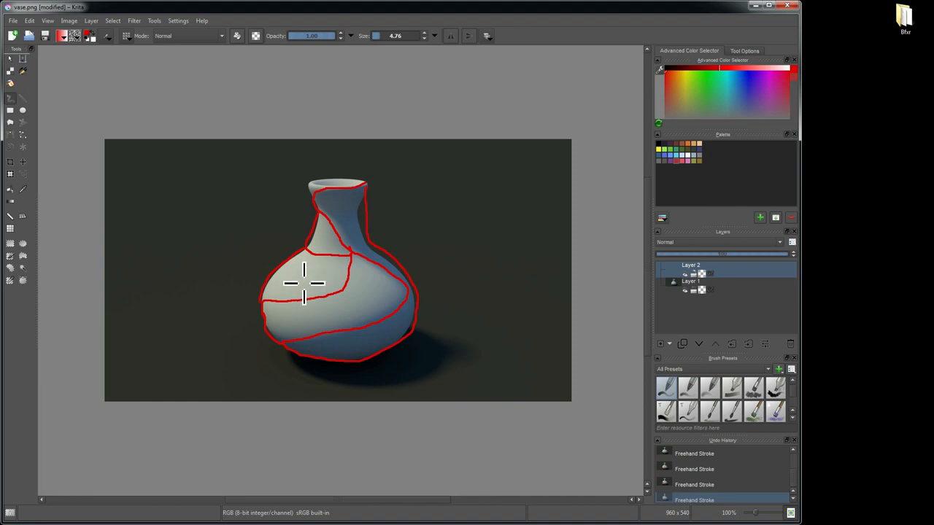
mouse_move(354, 286)
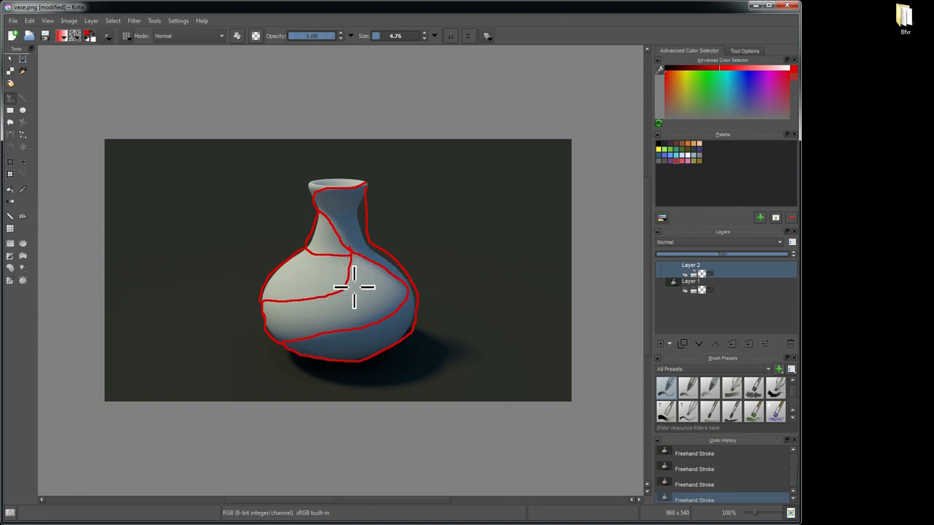
mouse_move(348, 258)
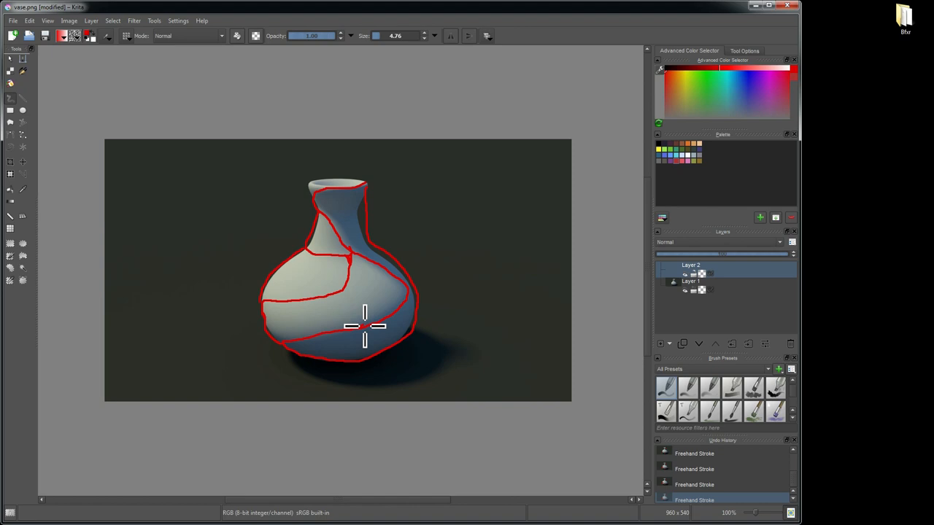
left_click_drag(364, 326, 333, 272)
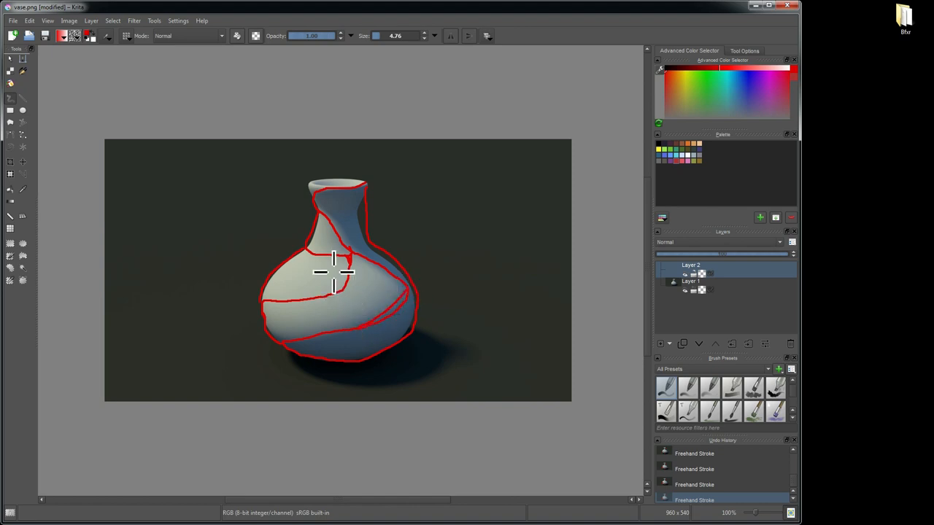
mouse_move(302, 210)
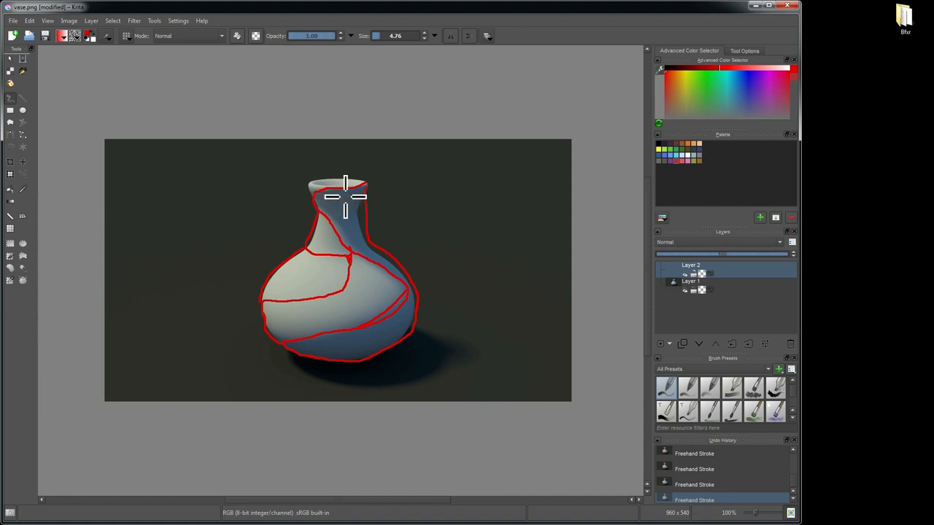
mouse_move(308, 193)
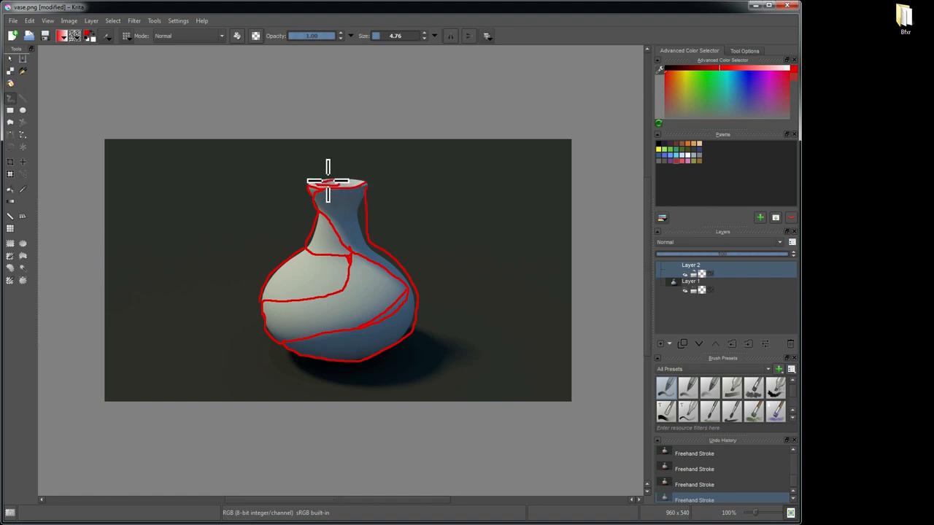
mouse_move(324, 181)
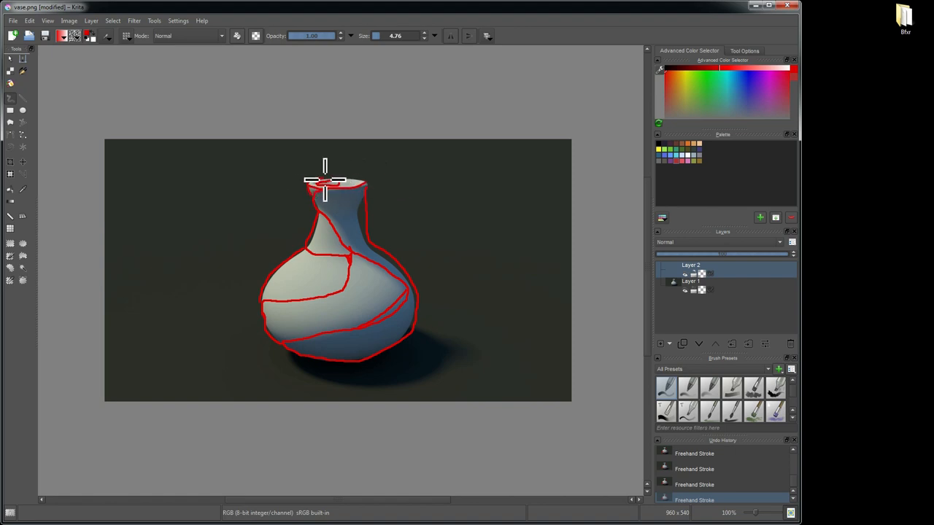
left_click_drag(324, 182, 368, 184)
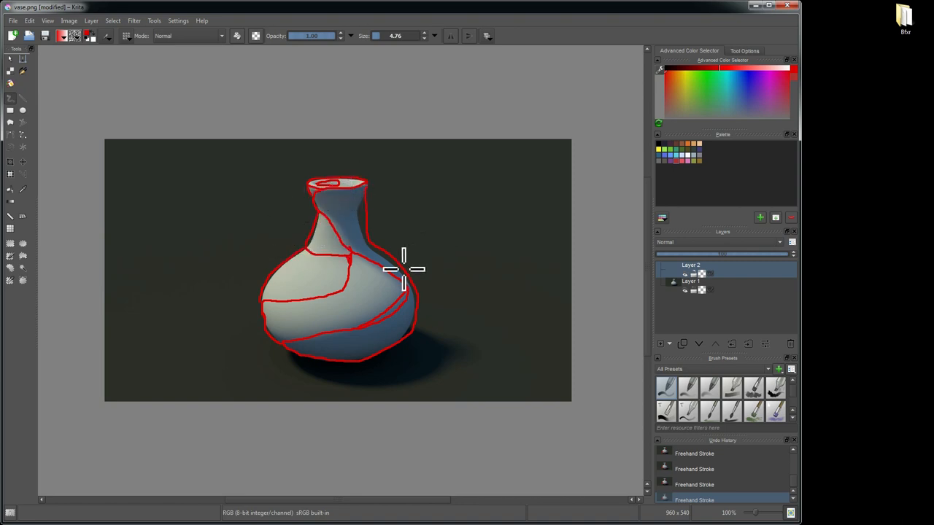
mouse_move(399, 323)
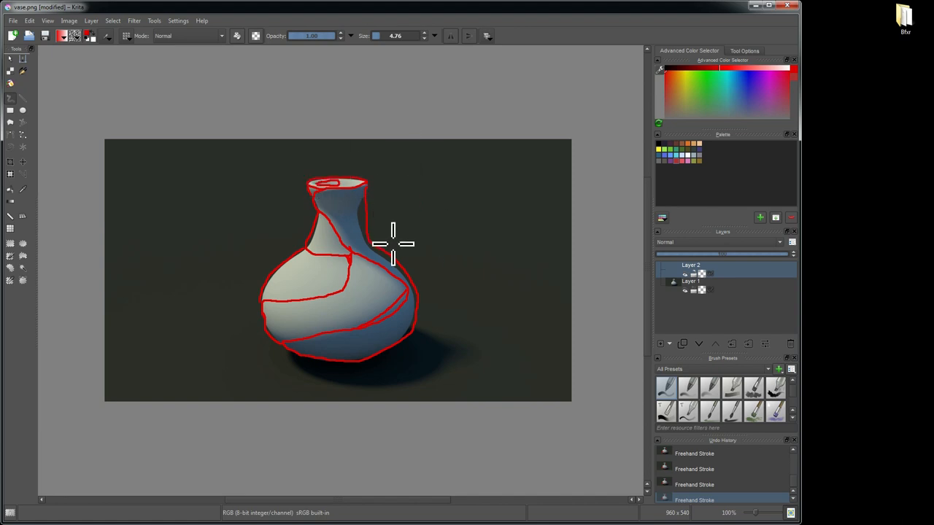
mouse_move(401, 238)
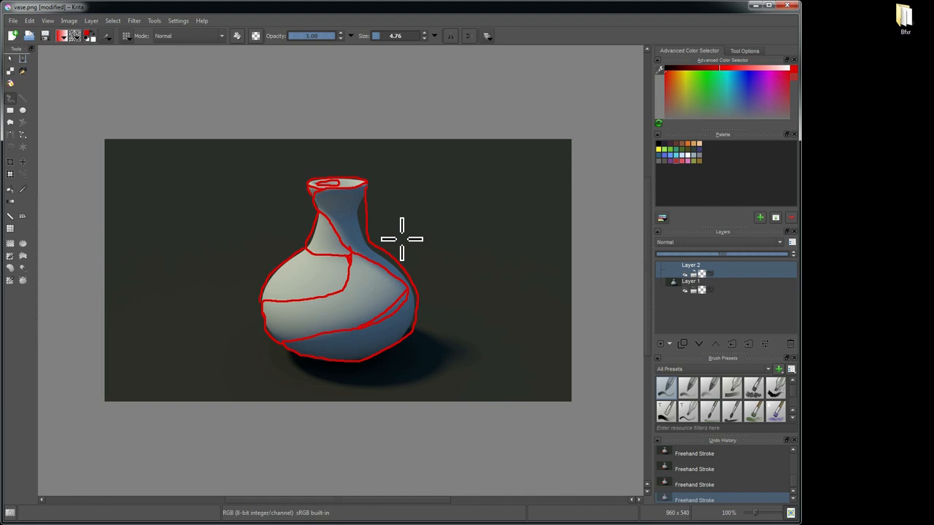
mouse_move(294, 124)
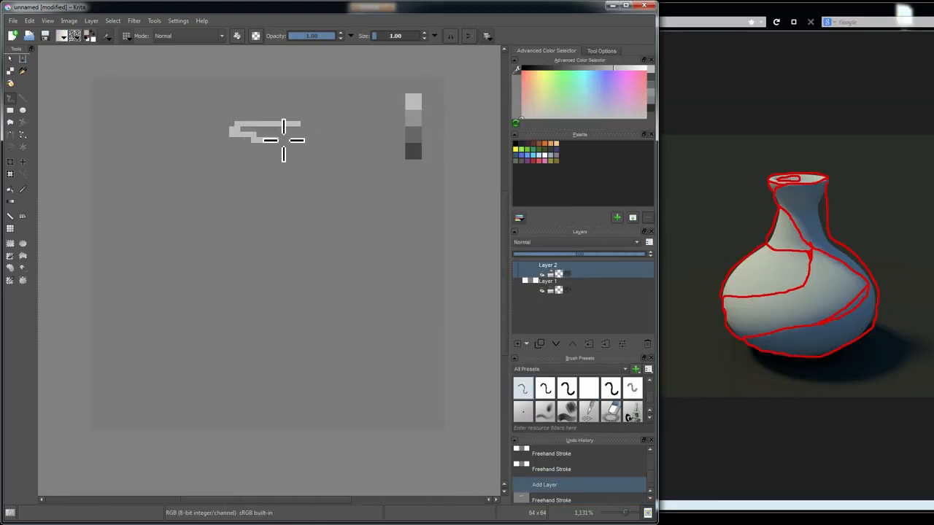
- Block in the gray neck and body, erasing stray pixels along the neck edge
left_click_drag(285, 139, 167, 277)
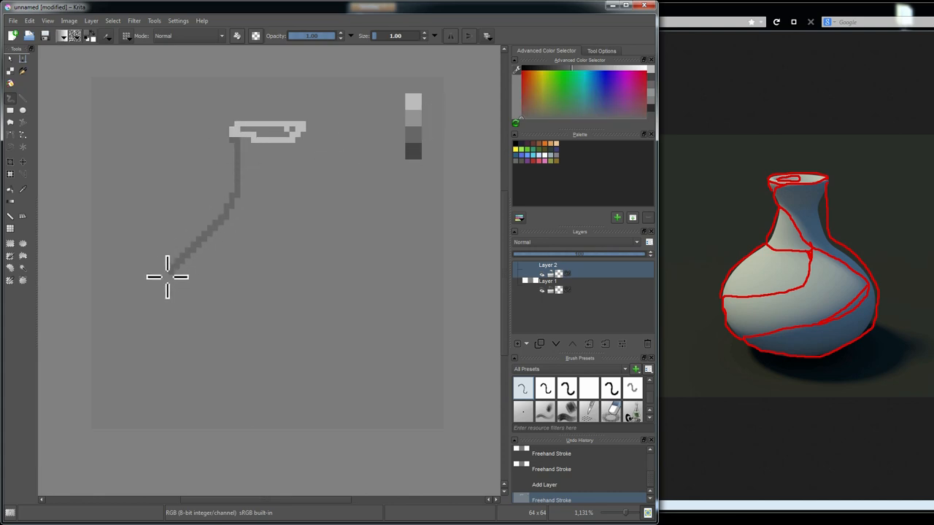
left_click_drag(168, 277, 328, 128)
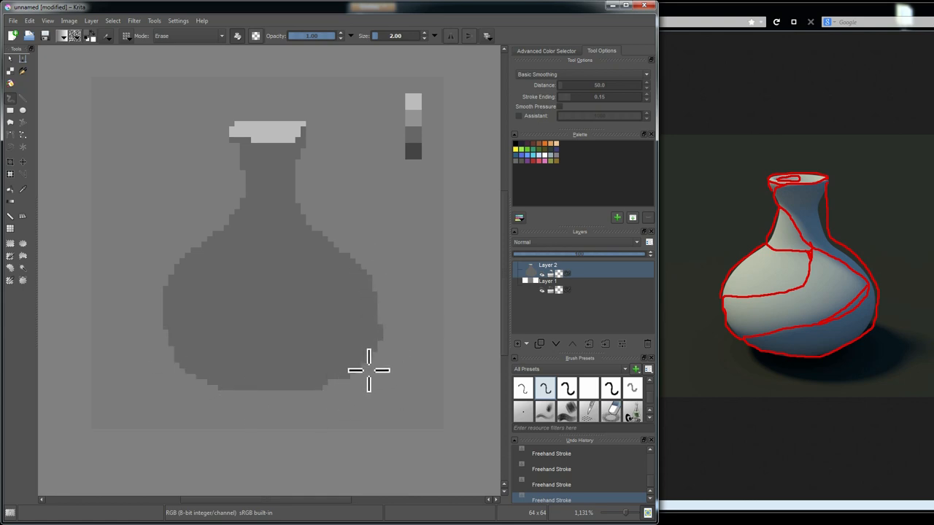
left_click(186, 35)
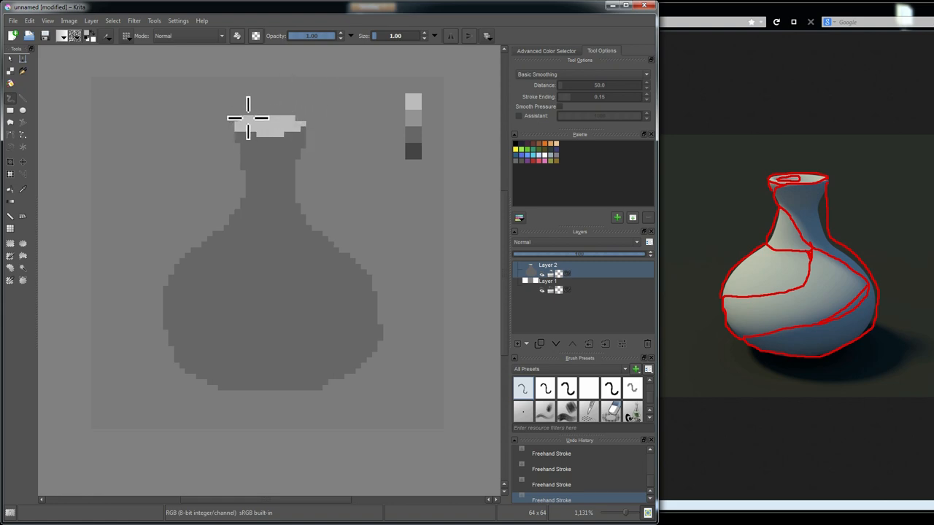
mouse_move(299, 128)
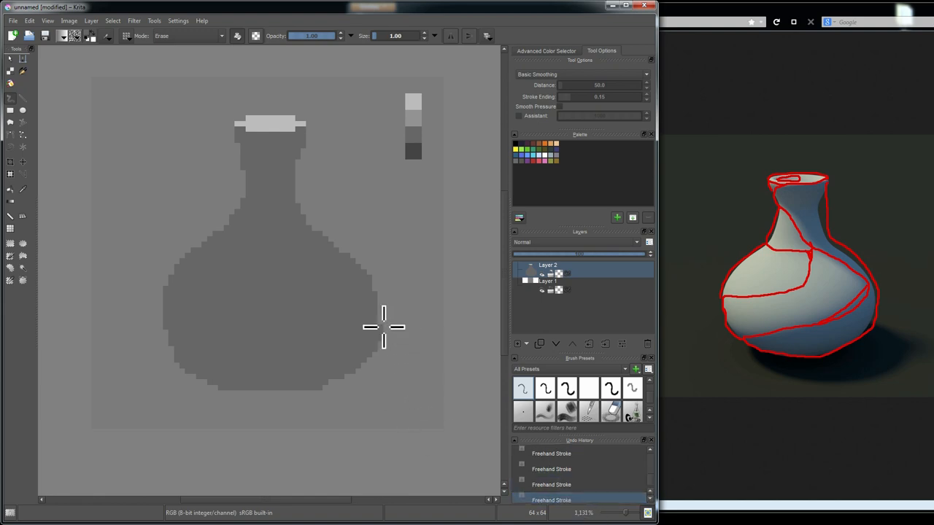
mouse_move(381, 312)
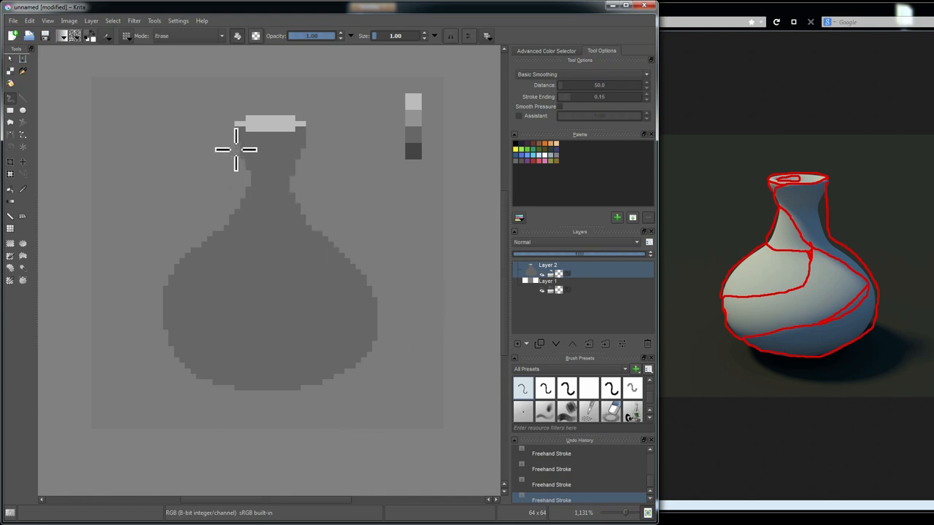
left_click(188, 36)
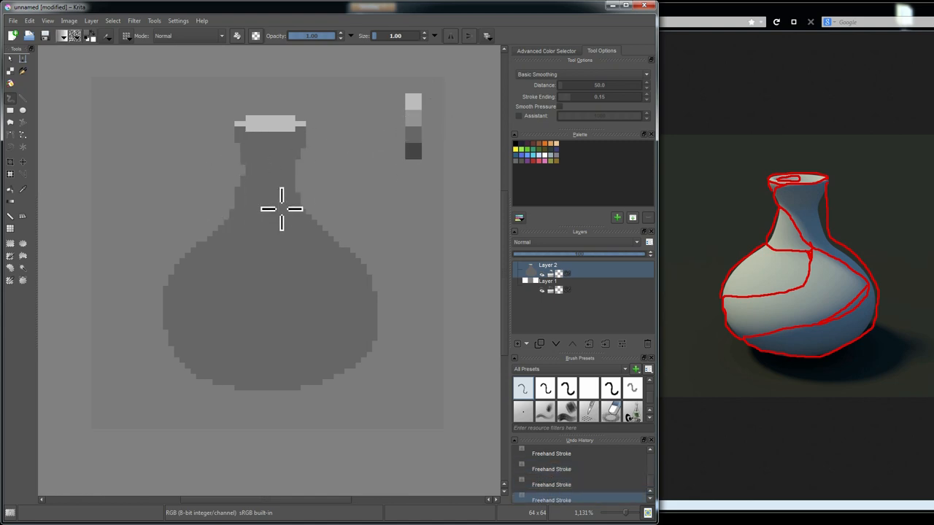
mouse_move(224, 230)
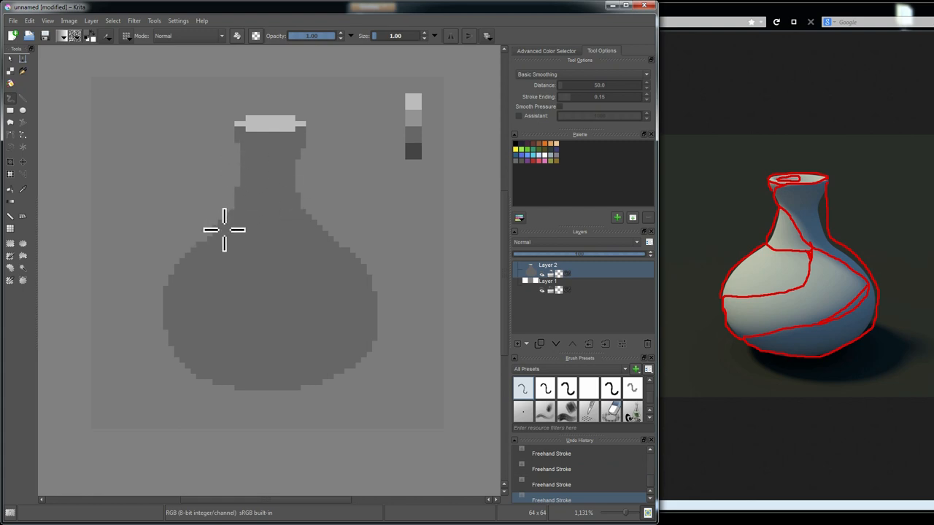
mouse_move(233, 144)
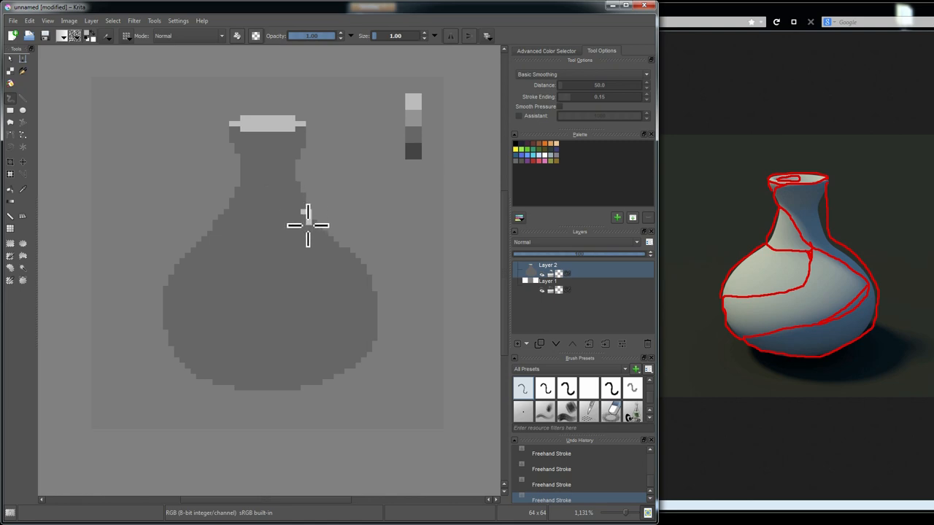
mouse_move(252, 260)
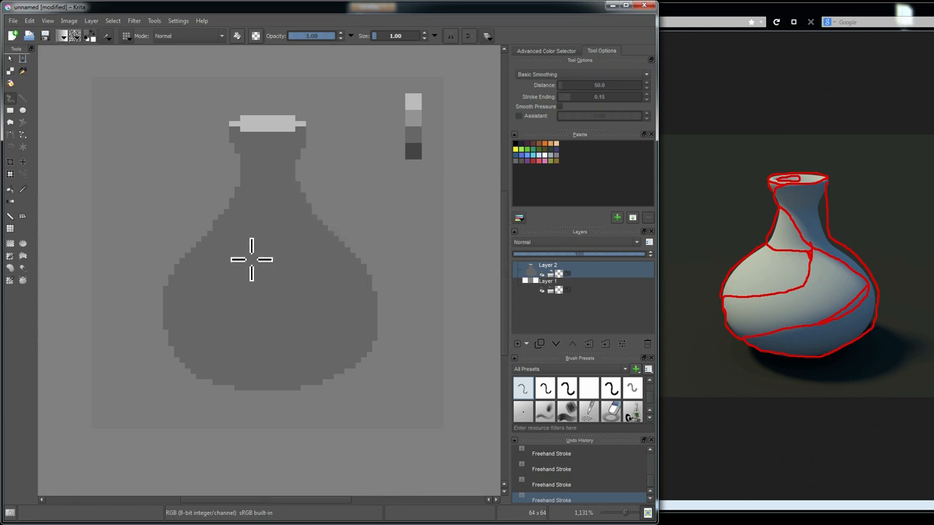
mouse_move(242, 169)
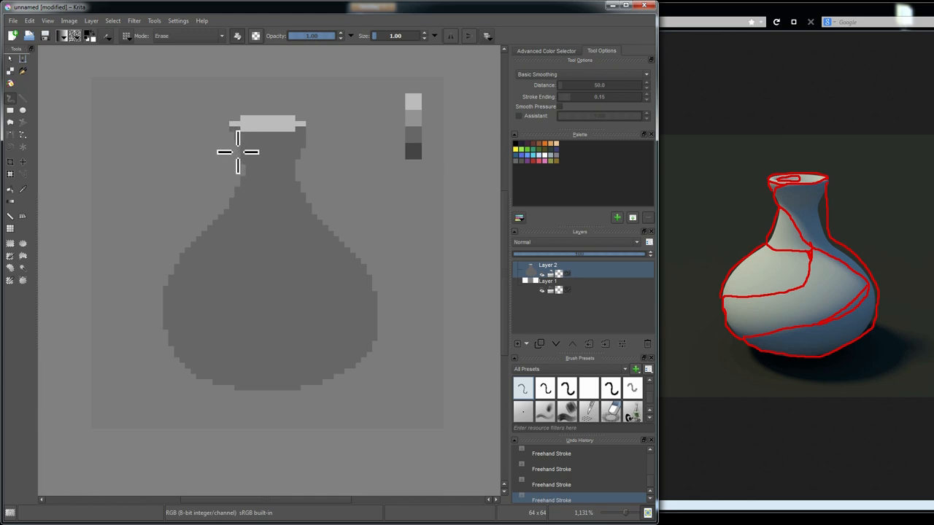
left_click(186, 36)
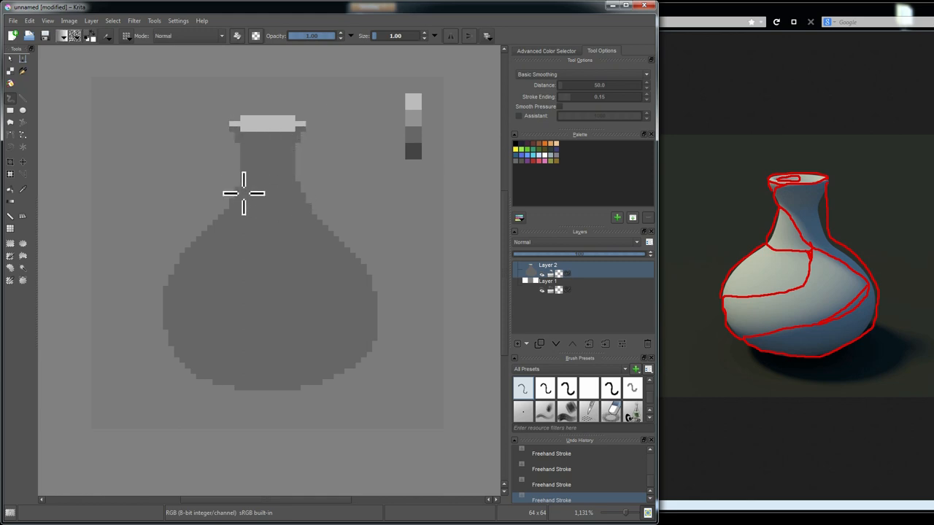
mouse_move(297, 191)
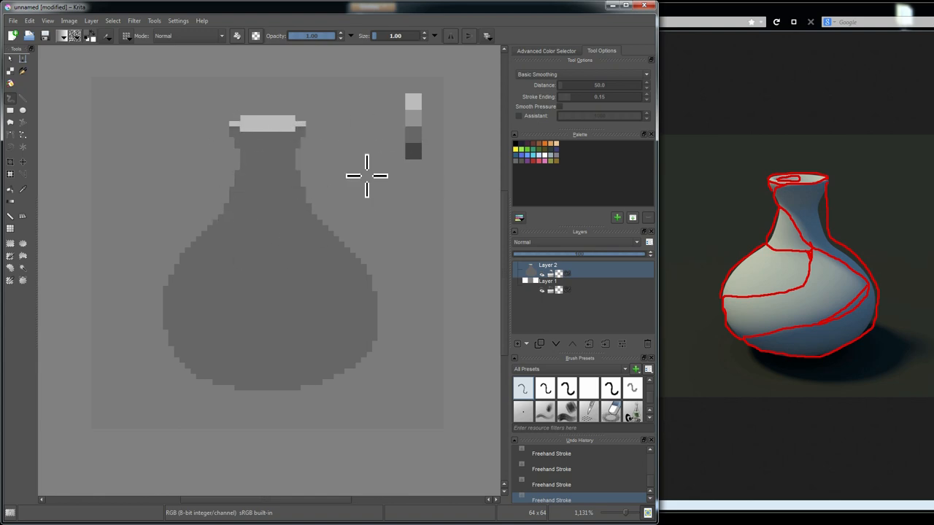
mouse_move(243, 155)
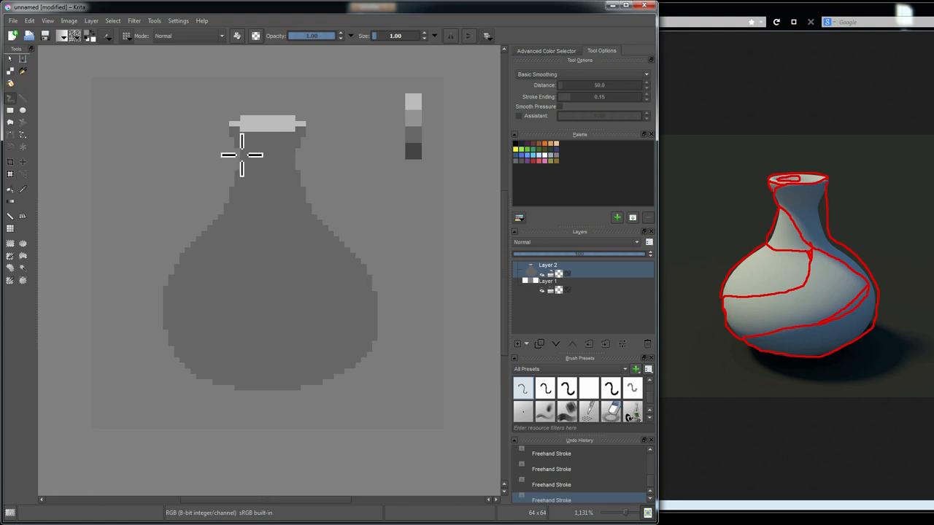
- Draw the neck highlight boundary and the right-side shadow outline to enclose fill regions
left_click_drag(242, 155, 279, 197)
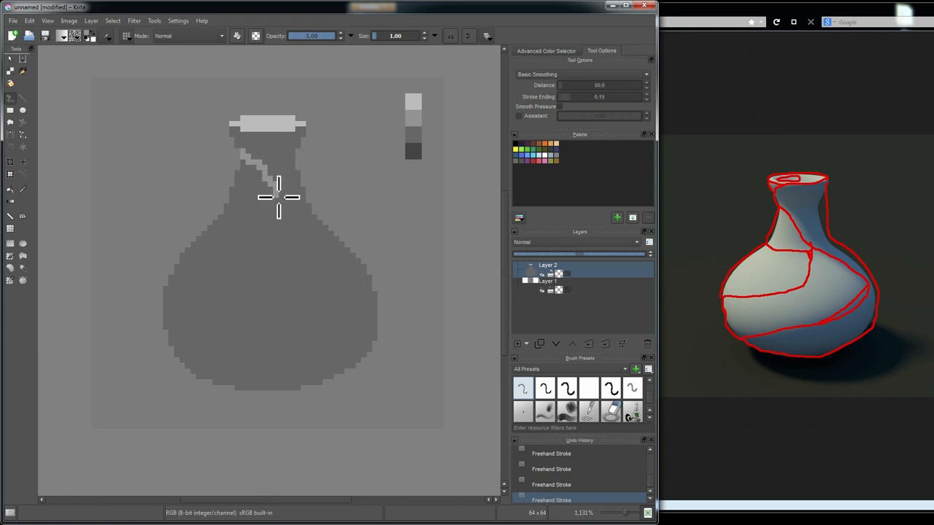
mouse_move(231, 215)
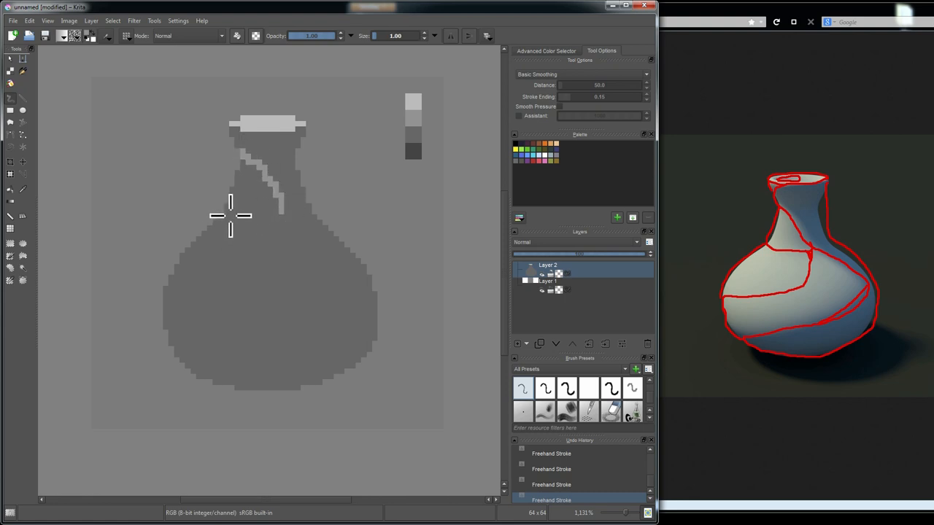
mouse_move(274, 213)
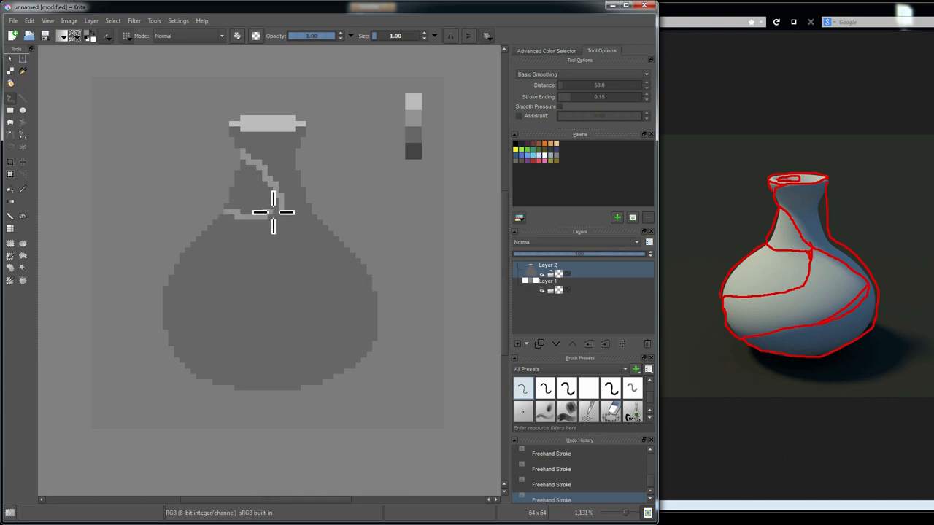
mouse_move(206, 180)
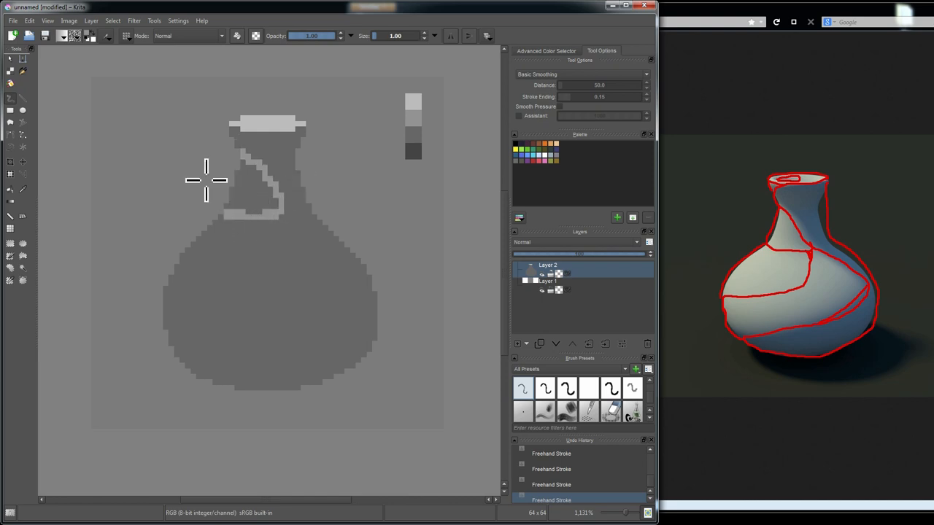
mouse_move(256, 272)
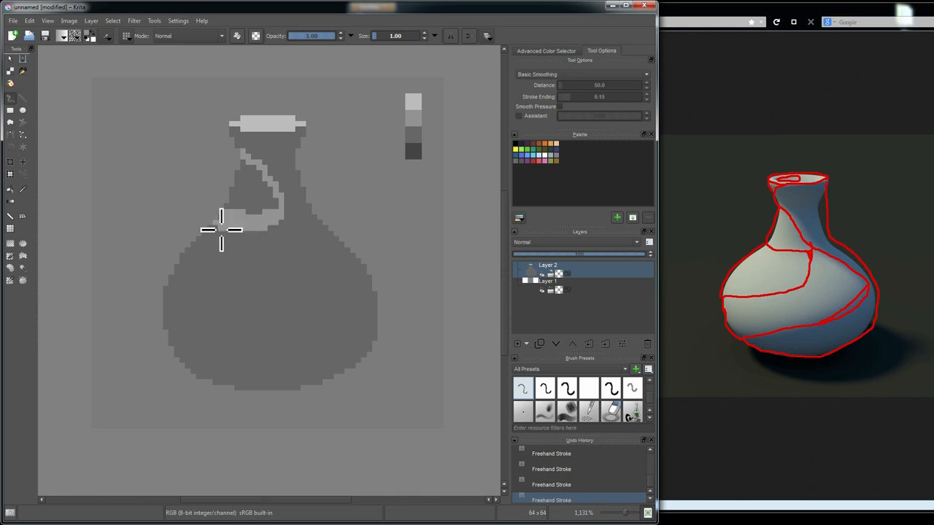
mouse_move(287, 209)
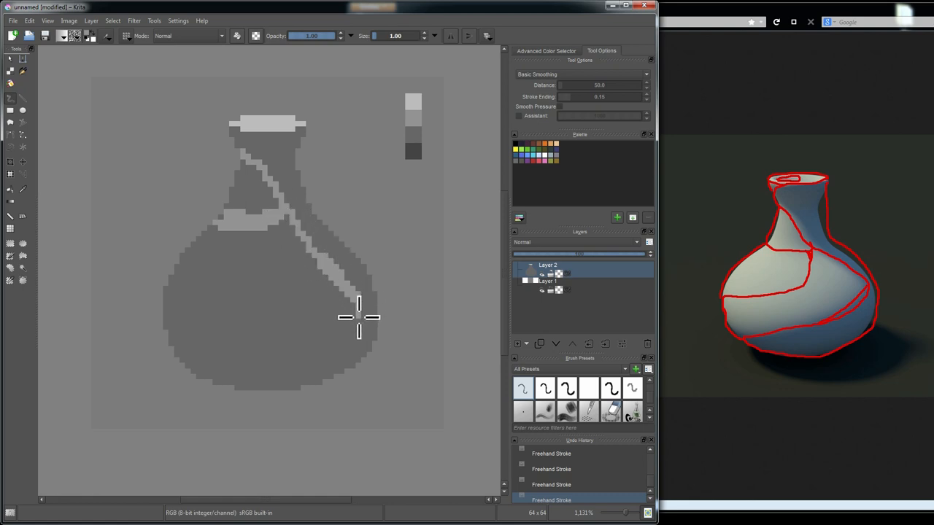
left_click_drag(358, 317, 180, 357)
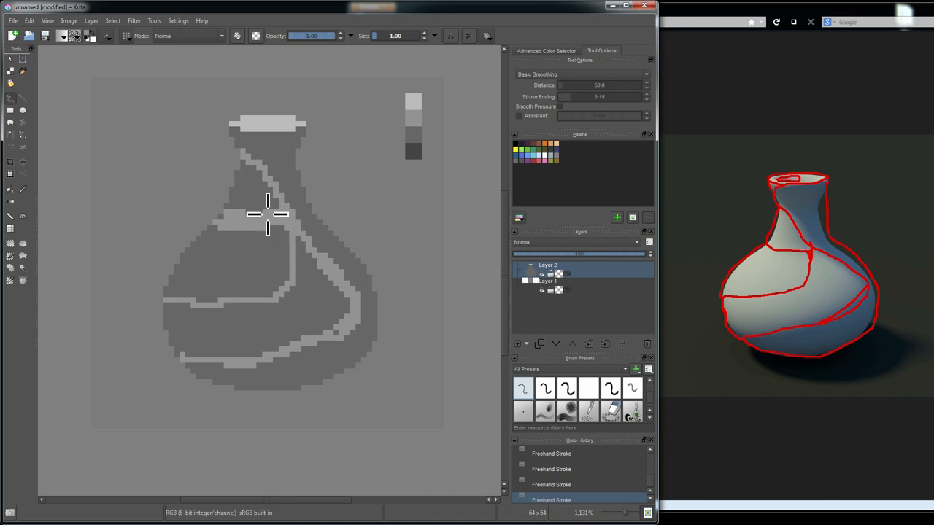
mouse_move(18, 208)
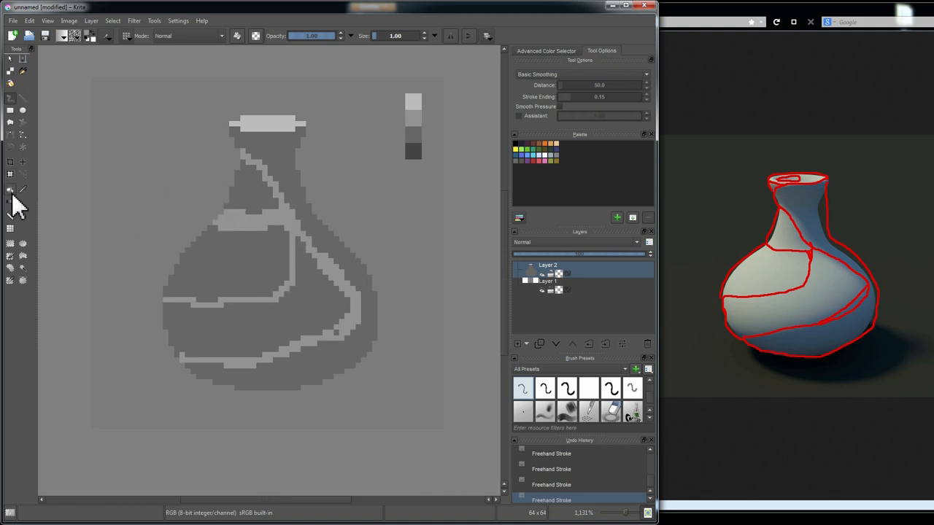
left_click(10, 175)
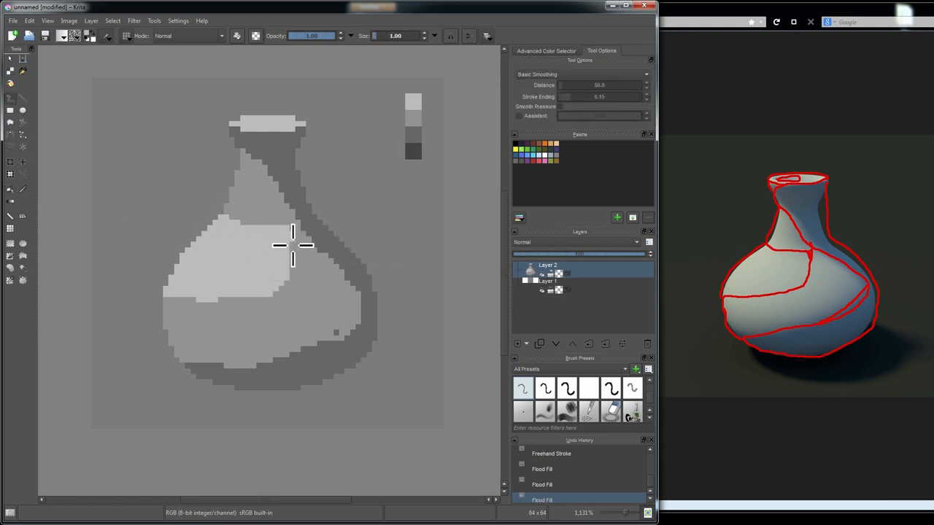
- Repaint stray outline pixels in the shaded areas with the swatch grays
left_click_drag(291, 245, 167, 307)
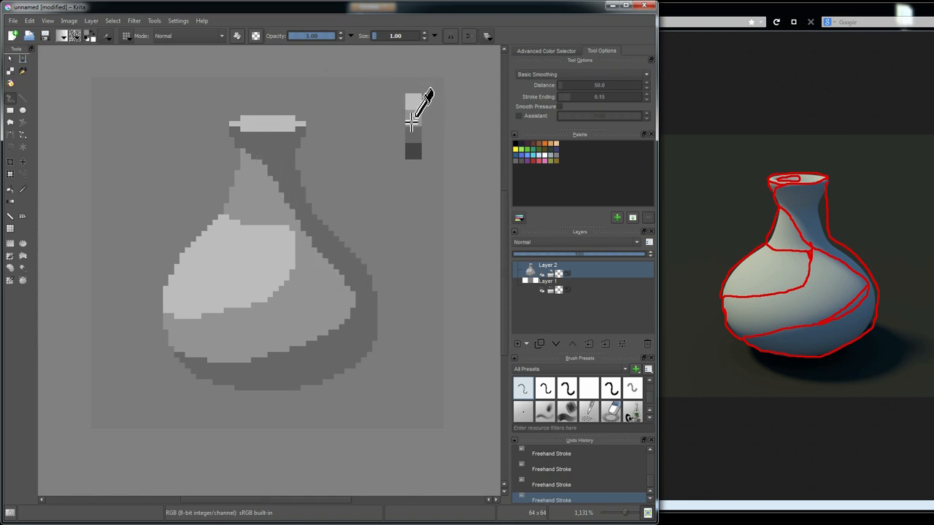
mouse_move(263, 124)
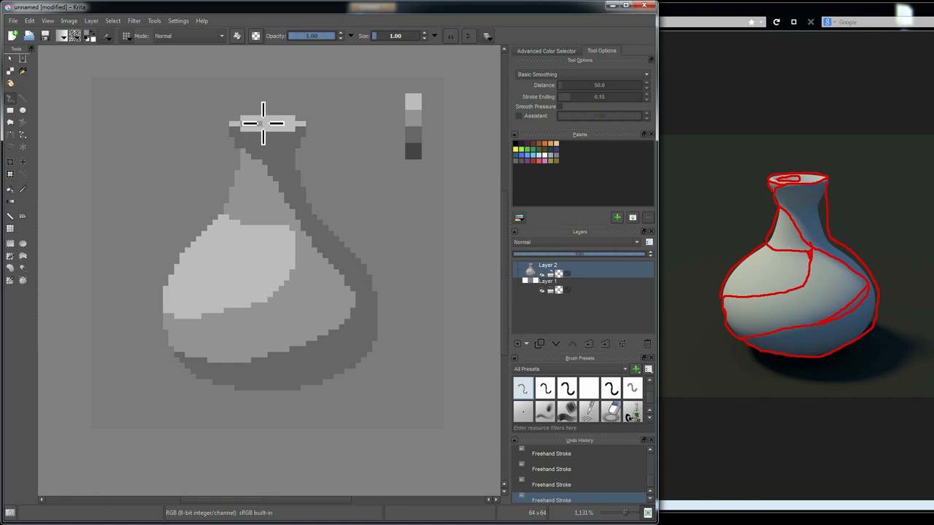
mouse_move(255, 123)
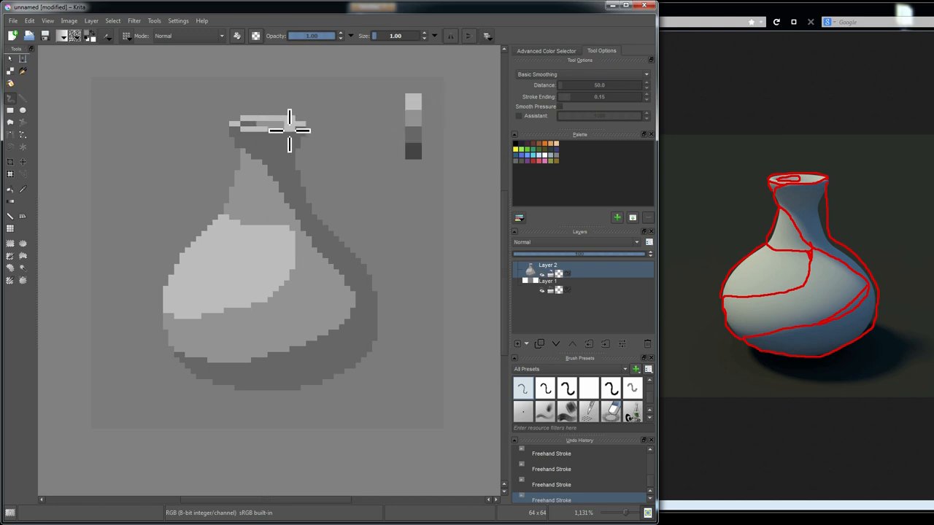
mouse_move(412, 130)
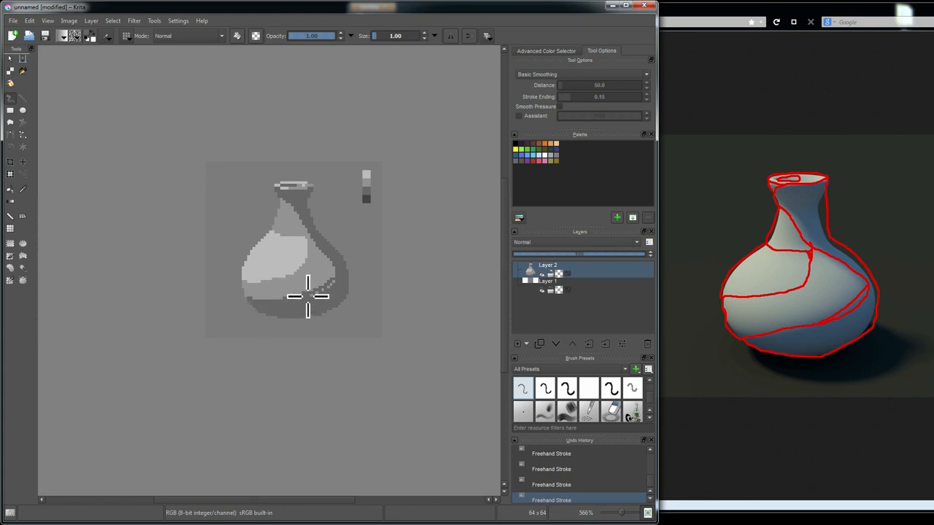
mouse_move(336, 275)
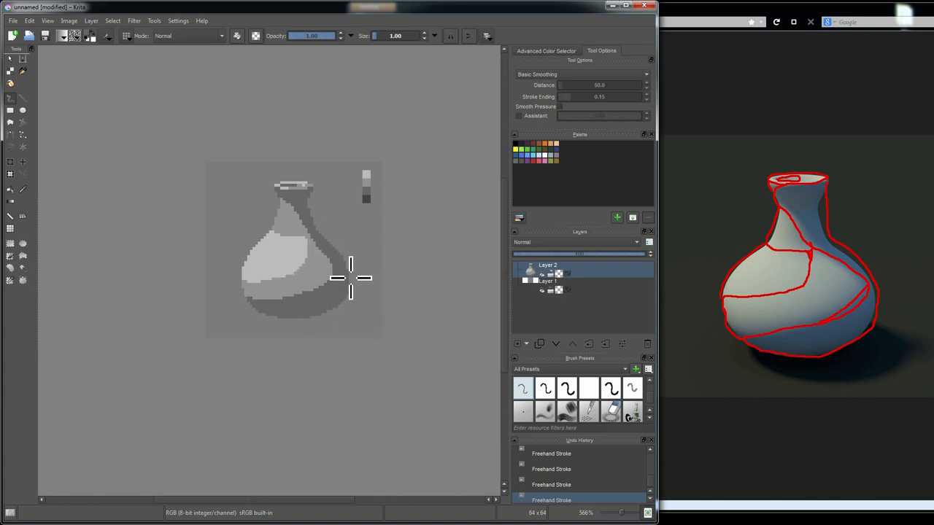
- Trim the cast shadow's edges with single-pixel eraser strokes, then resume painting
scroll("down", 3)
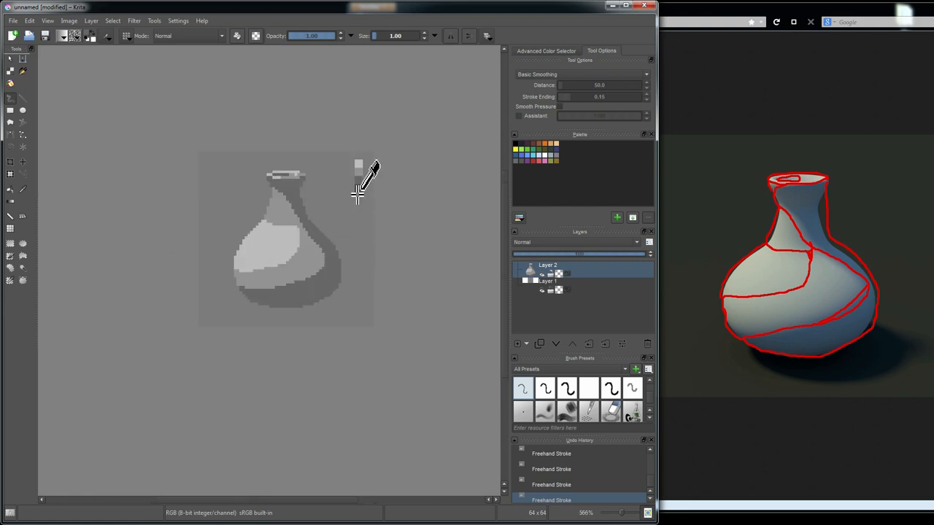
mouse_move(255, 306)
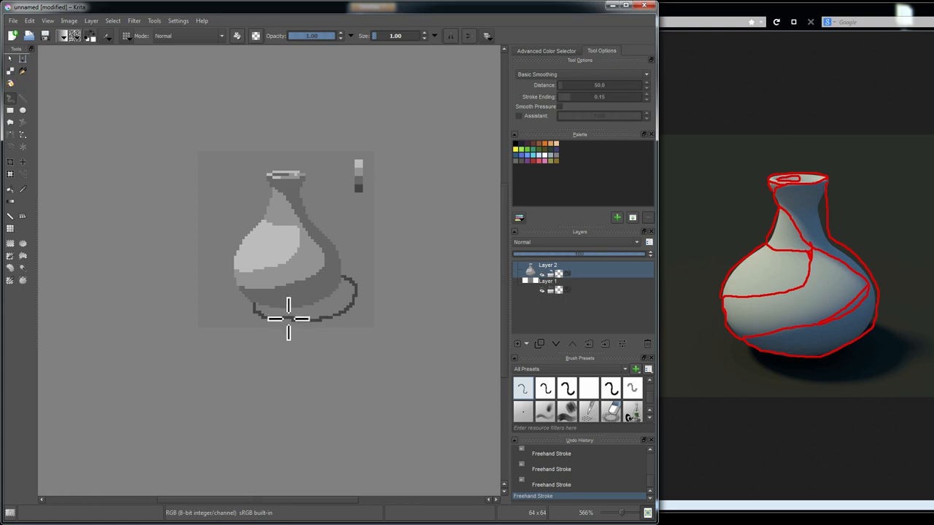
mouse_move(93, 231)
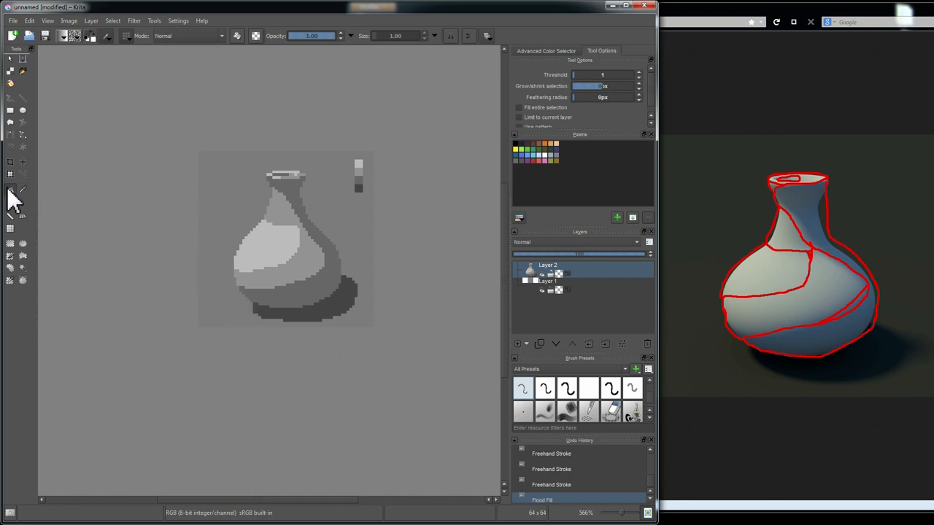
left_click(10, 188)
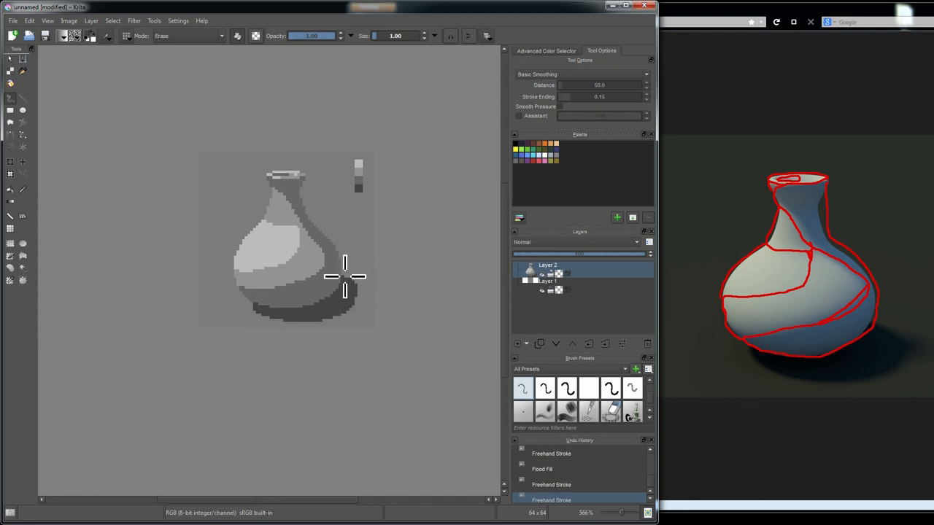
mouse_move(349, 281)
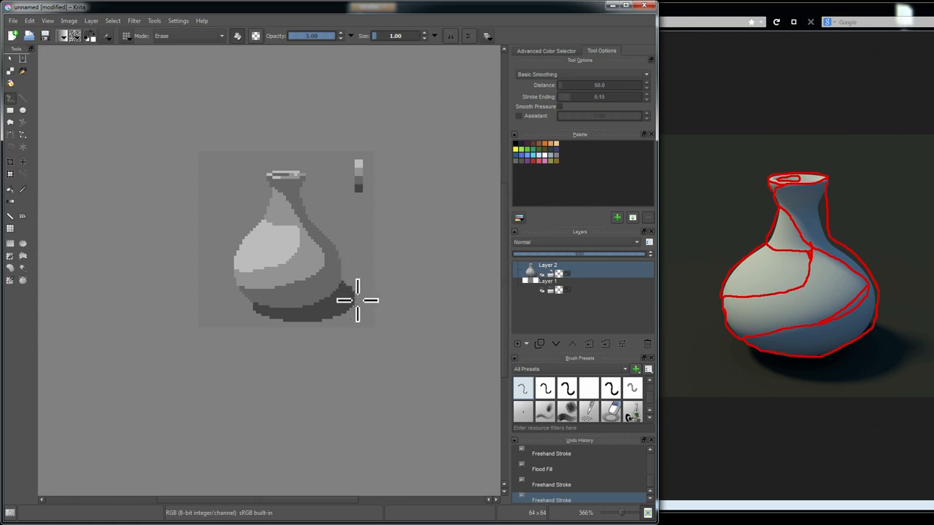
mouse_move(342, 284)
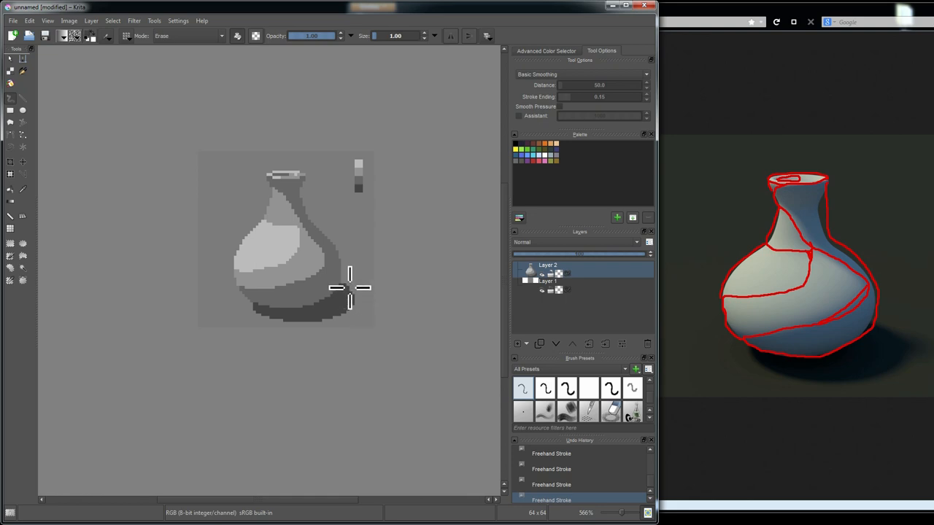
mouse_move(344, 285)
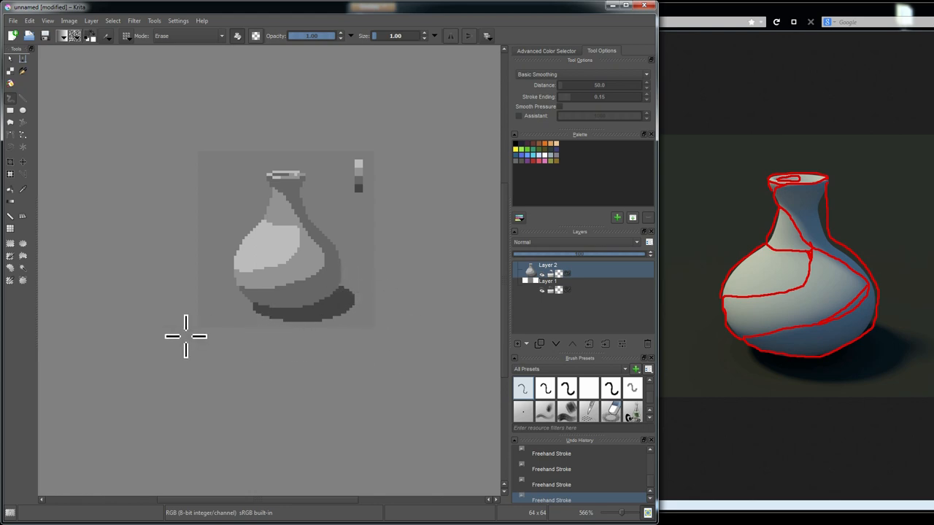
left_click(188, 36)
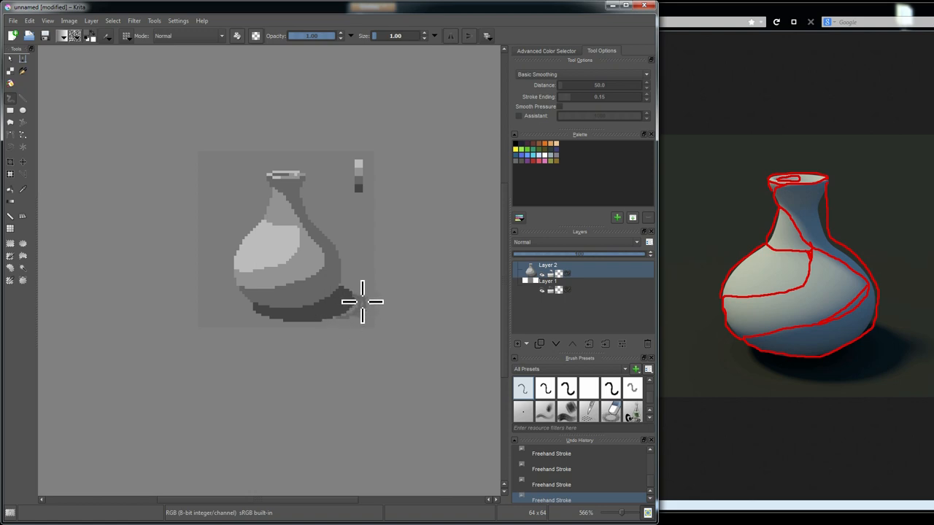
mouse_move(352, 312)
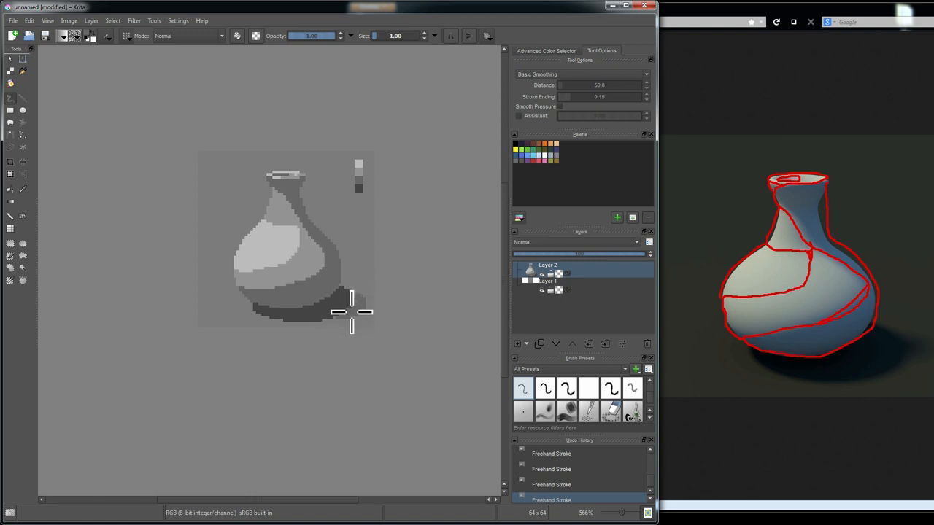